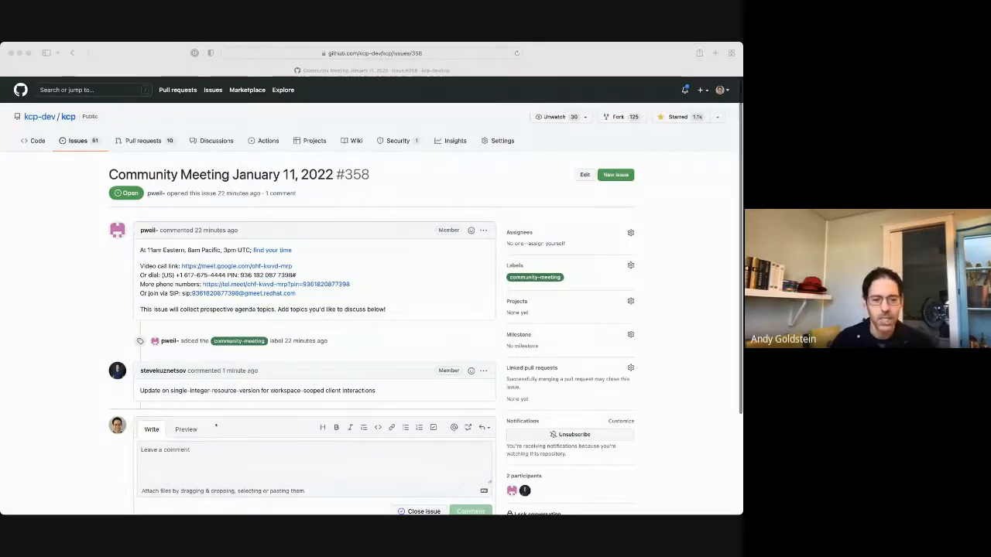
Navigate naming_controller.go to the NamingConditionController Run and runWorker methods.
scroll("down", 3)
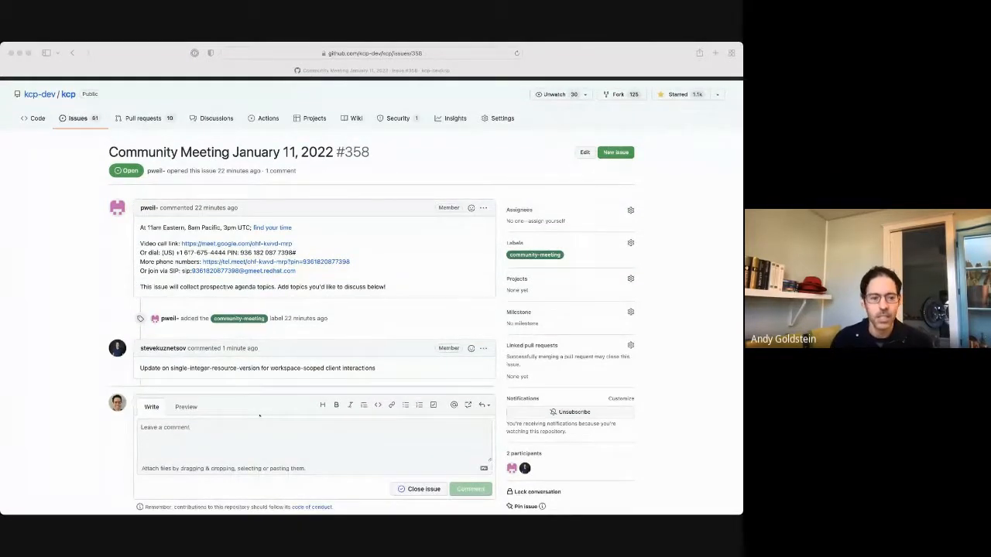
left_click(471, 490)
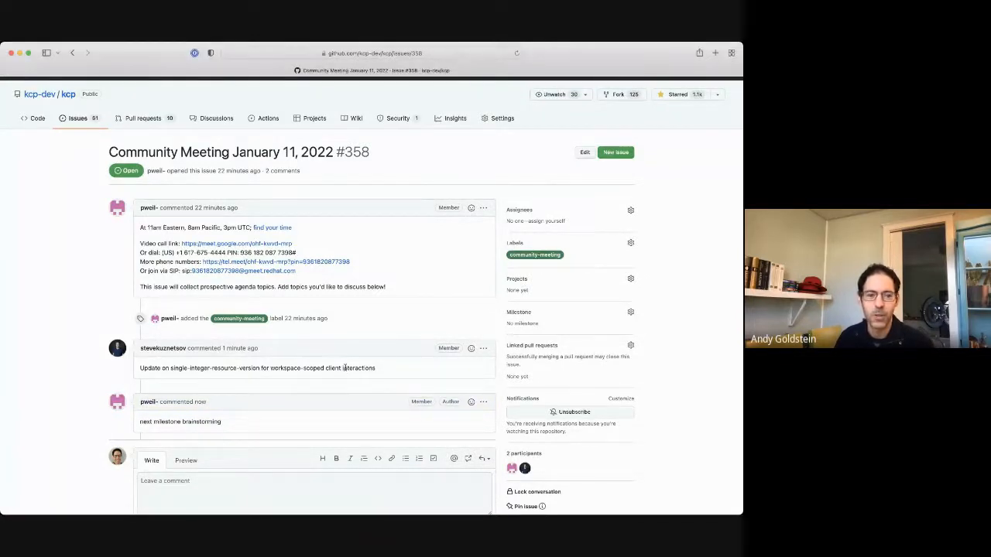
left_click(372, 53)
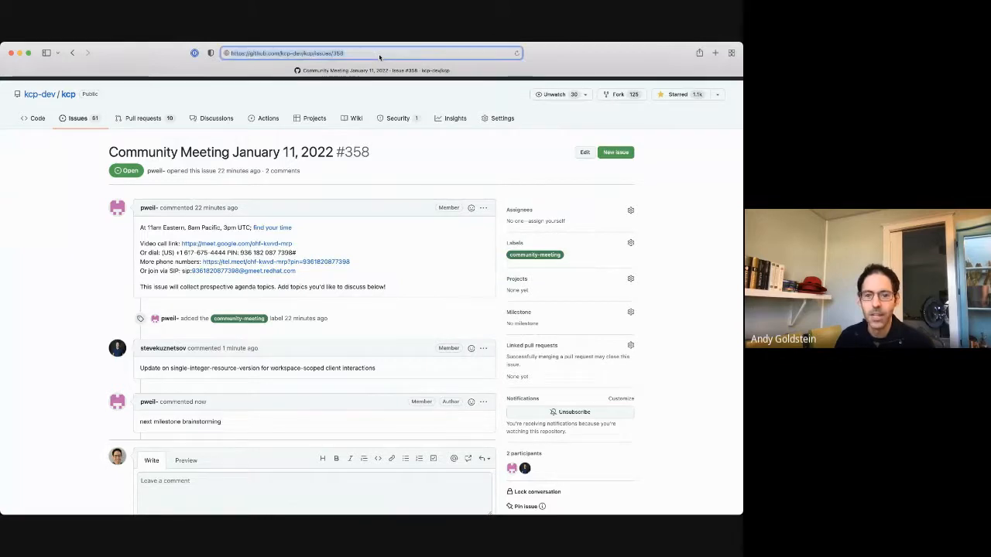
left_click(364, 53)
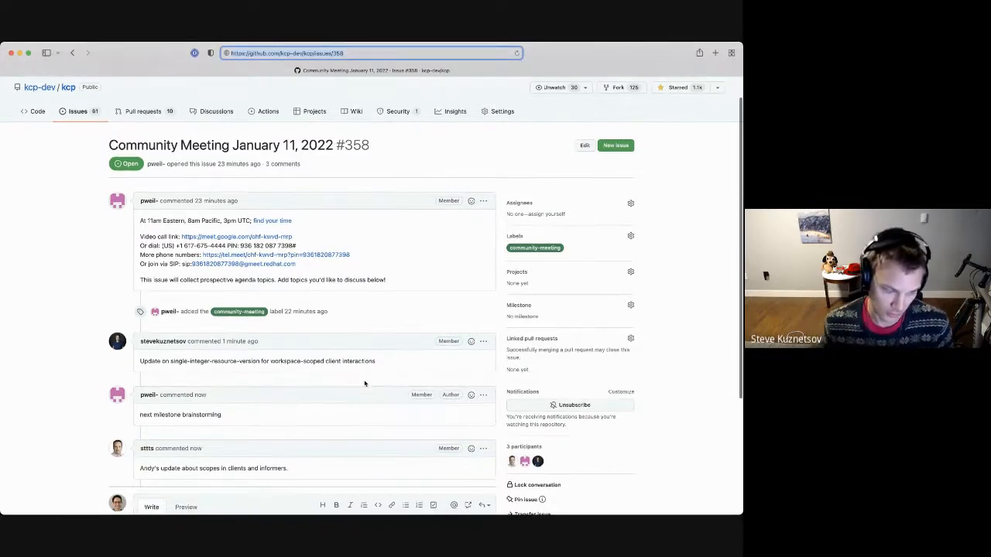
scroll("down", 3)
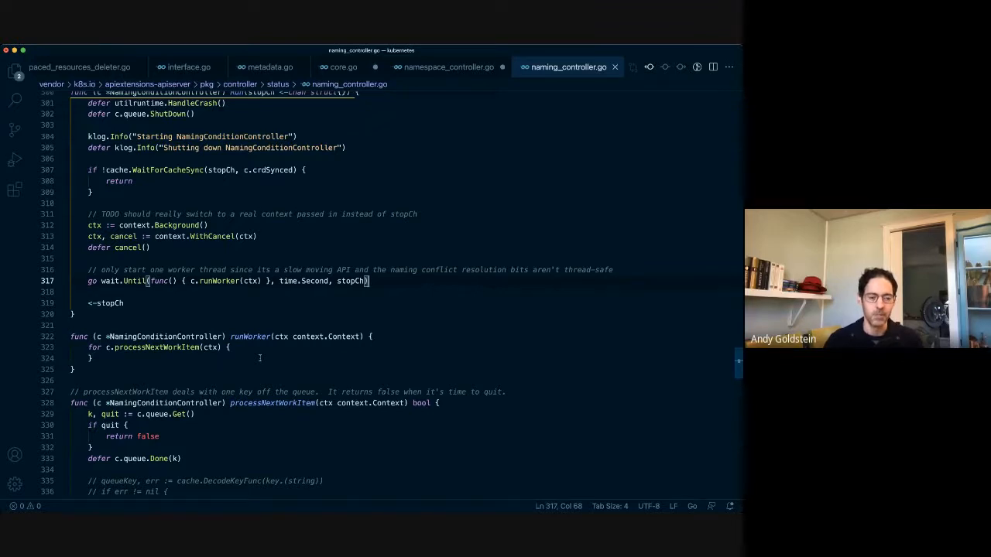
Insert a blank line after key := k.(string), above the ScopeFromKey call in processNextWorkItem.
scroll("down", 3)
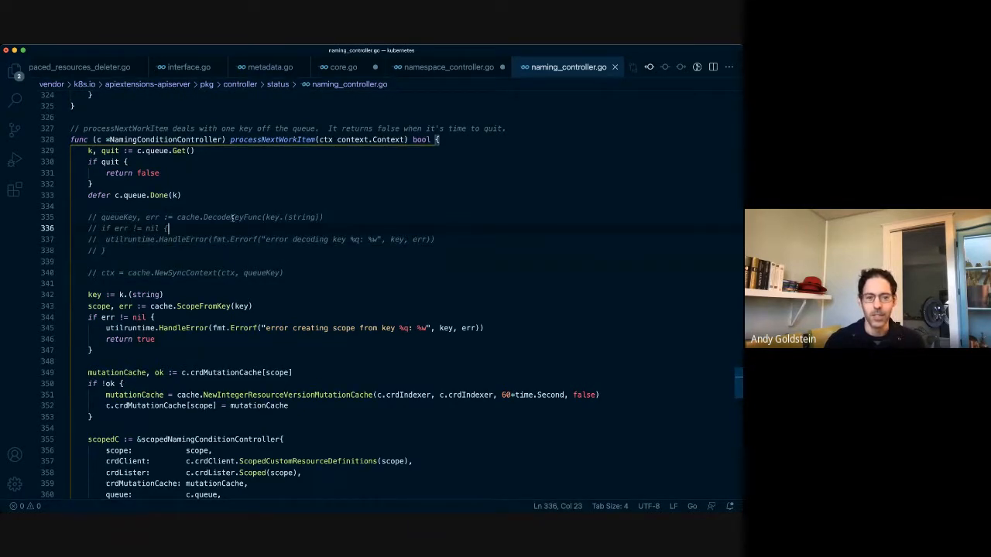
double_click(180, 273)
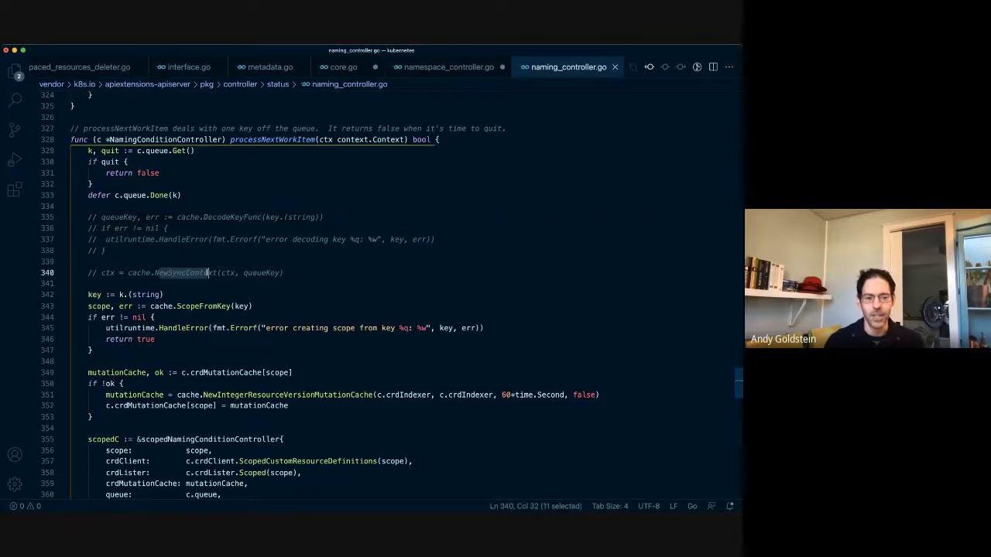
scroll("up", 3)
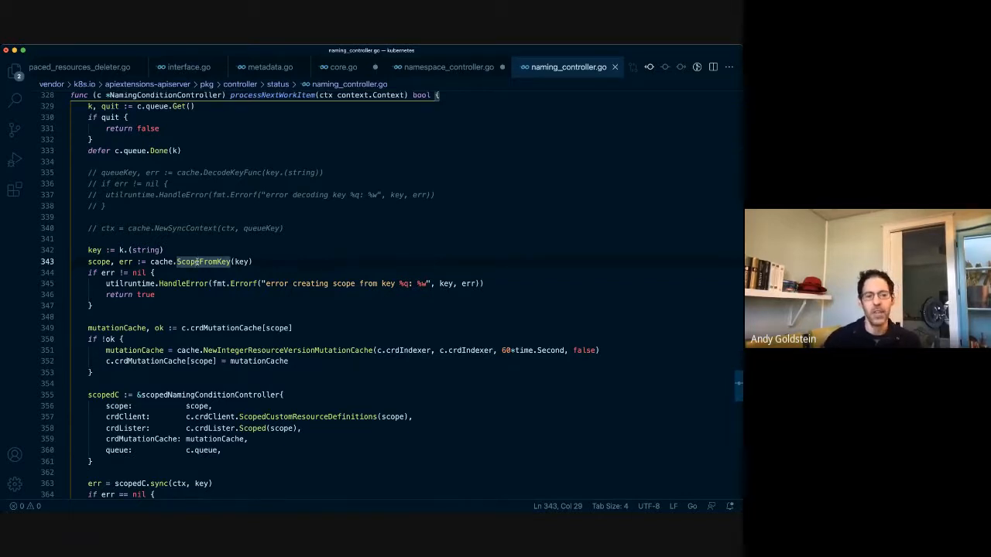
left_click(245, 262)
type("//")
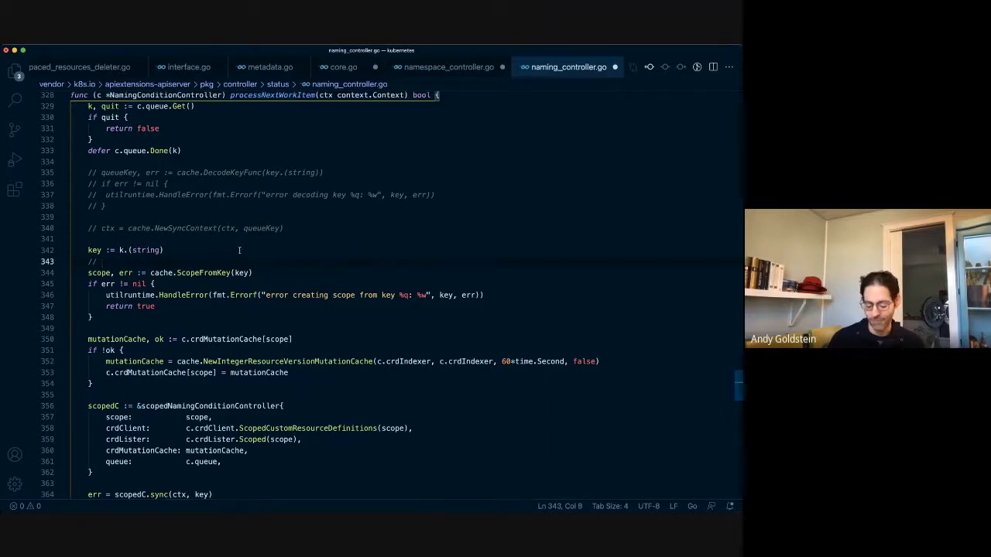
Write example-key comments clusters.cluster.x-k8s.io and mylogicalcluster$clusters.cluster.x-k8s.io above ScopeFromKey.
type("clusters.x-")
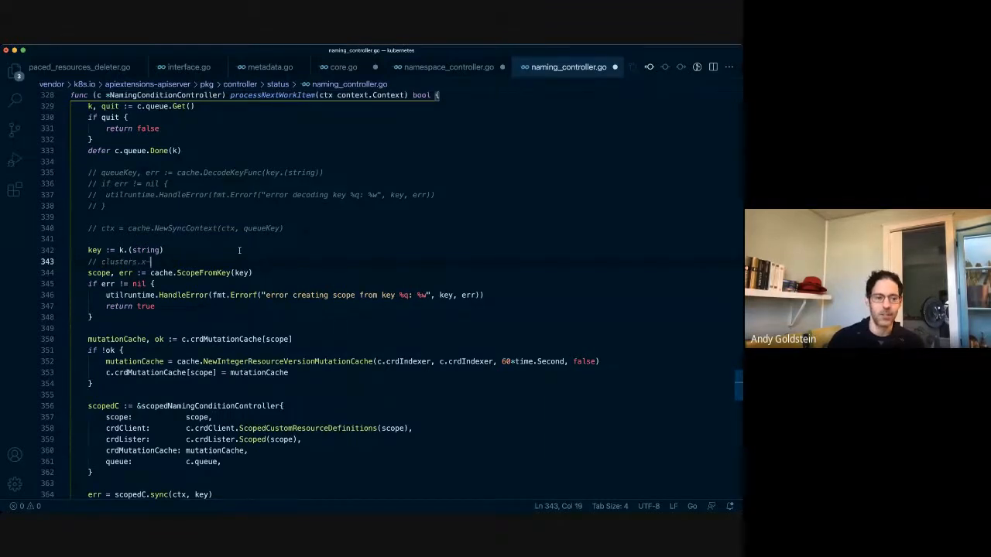
type("k8s.io")
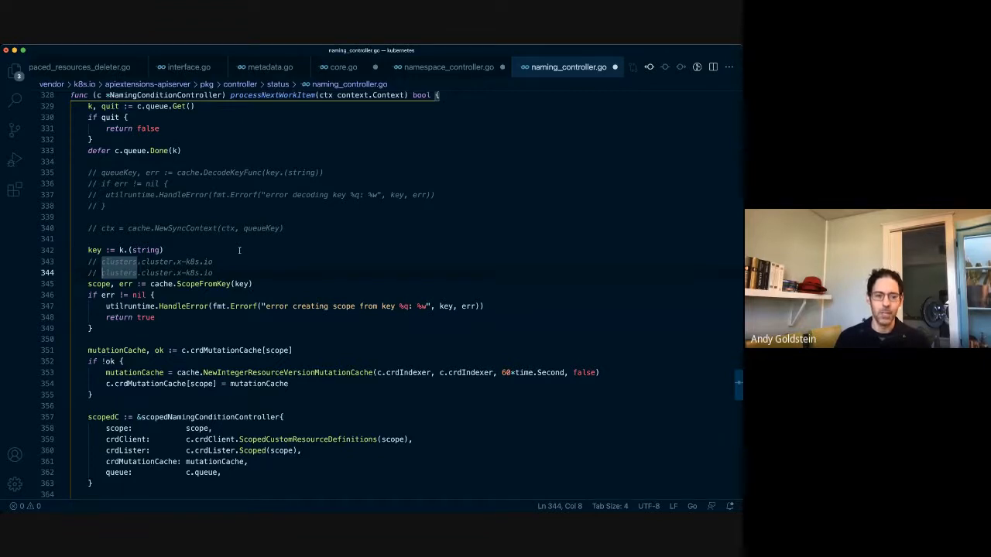
type("mylogicalcluster")
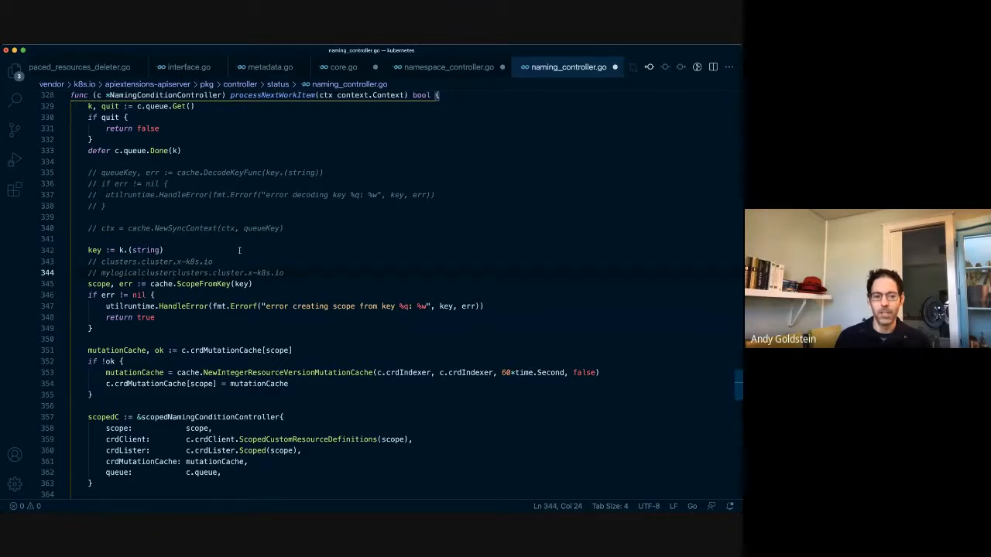
type("$")
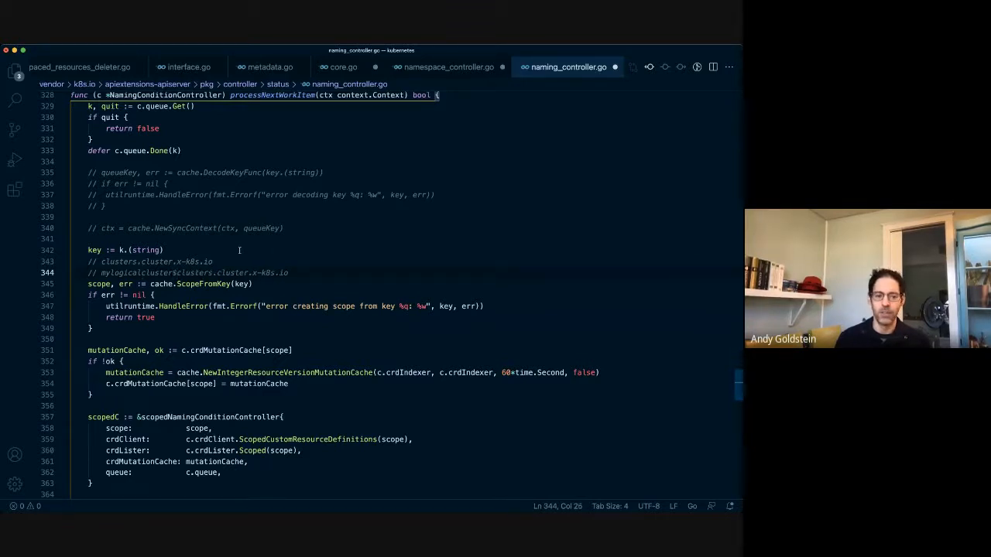
Highlight mylogicalcluster, the key argument and the ScopeFromKey function name for discussion.
double_click(132, 273)
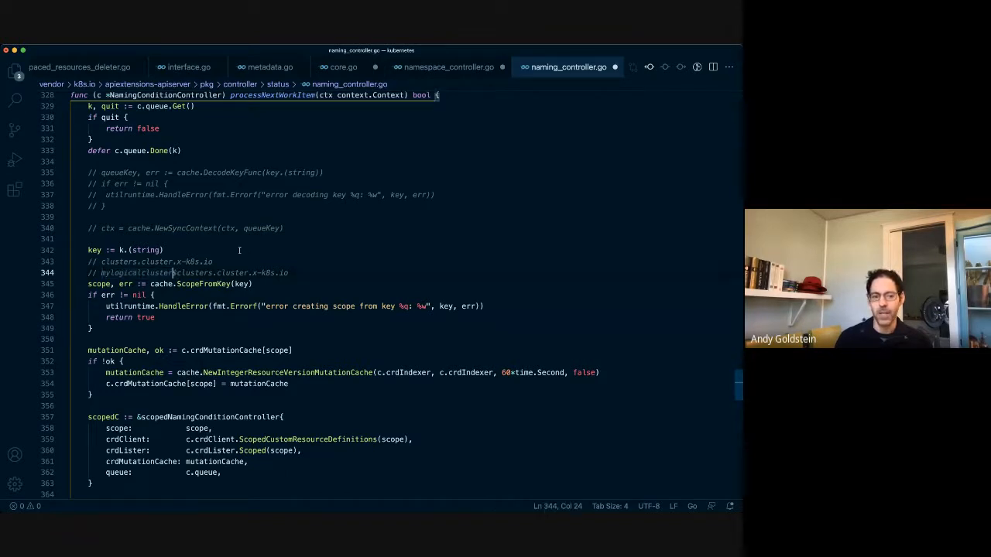
left_click_drag(99, 272, 291, 273)
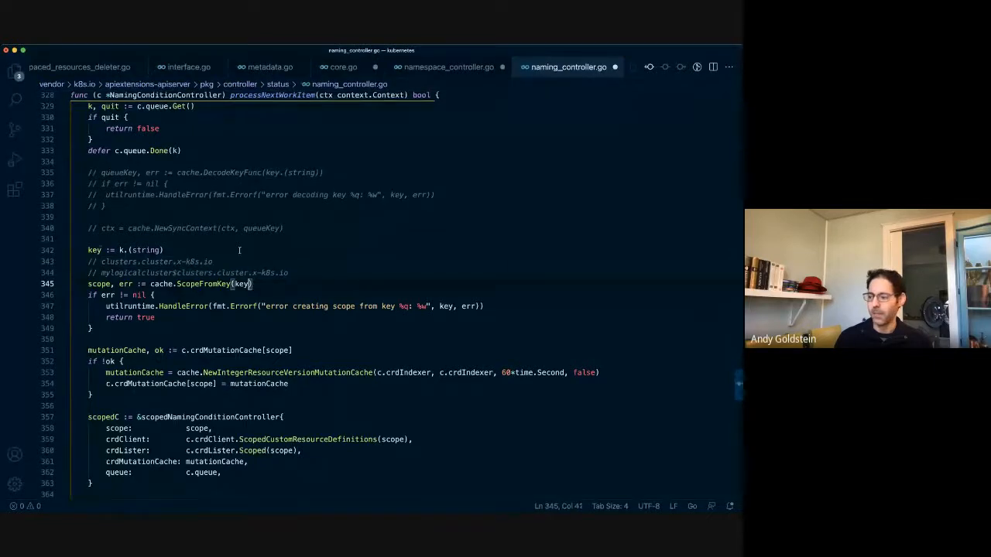
double_click(198, 283)
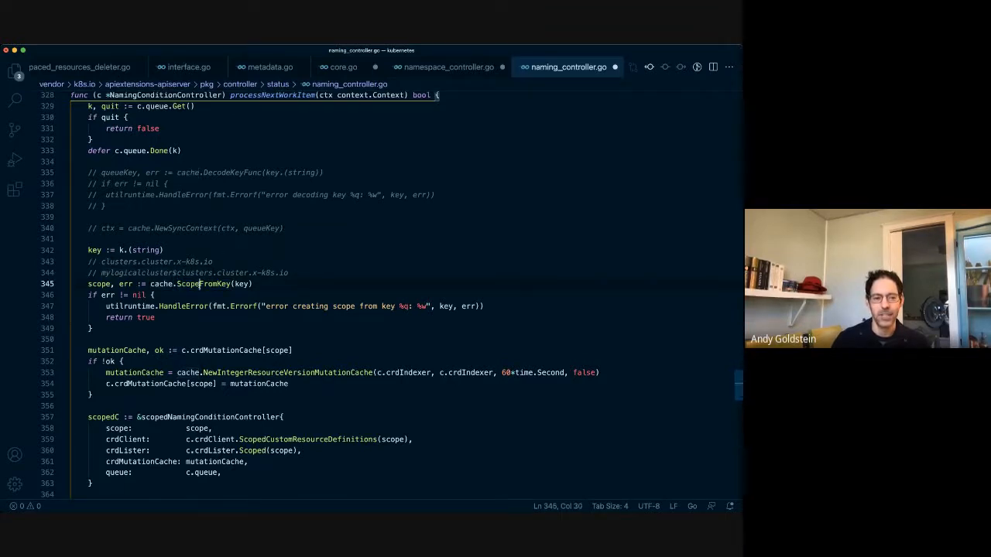
double_click(195, 283)
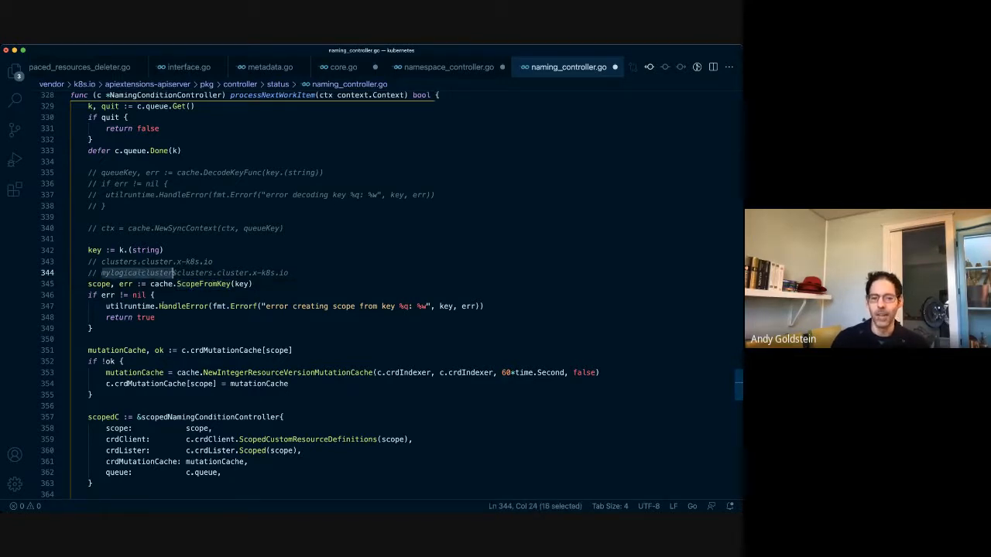
Scroll from processNextWorkItem down to the scopedNamingConditionController sync method.
scroll("down", 3)
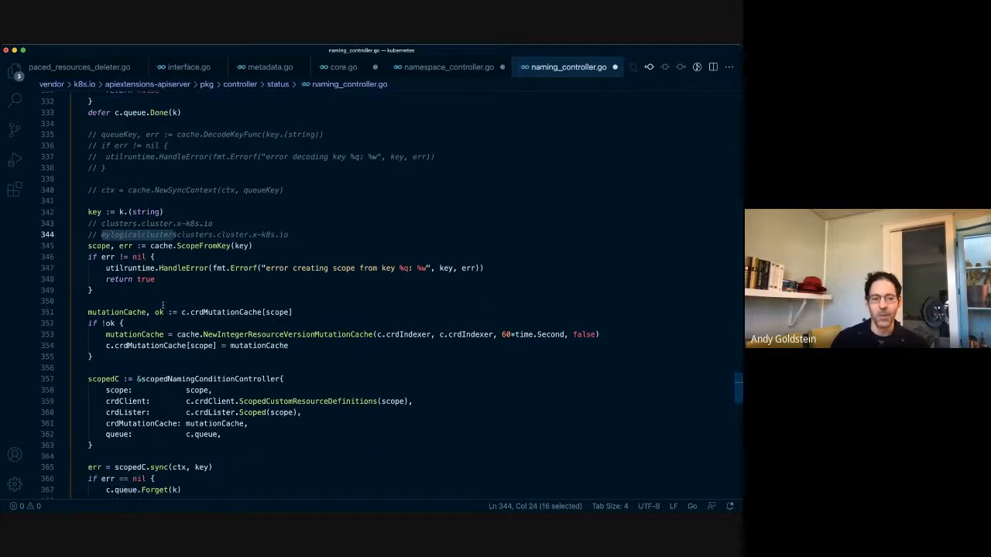
scroll("down", 3)
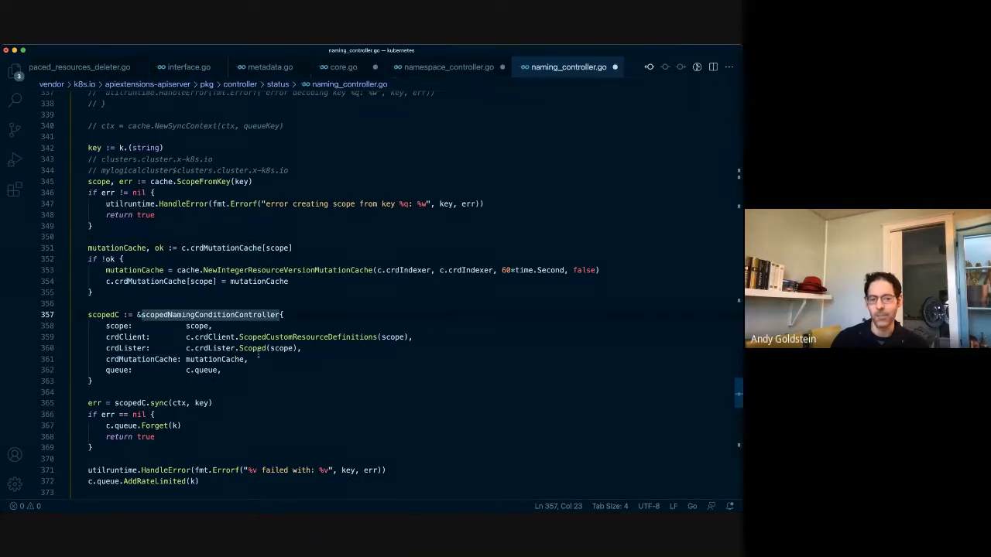
scroll("down", 3)
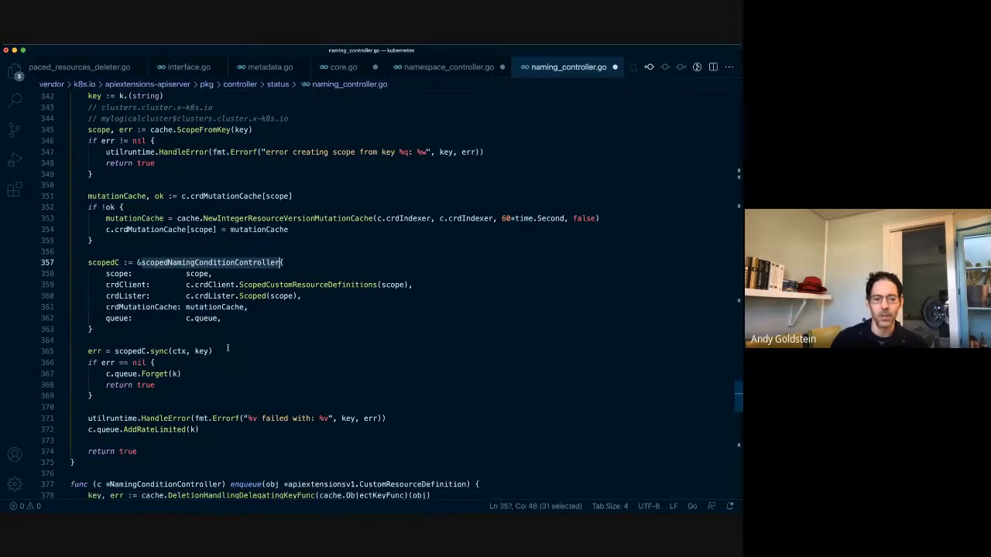
scroll("down", 3)
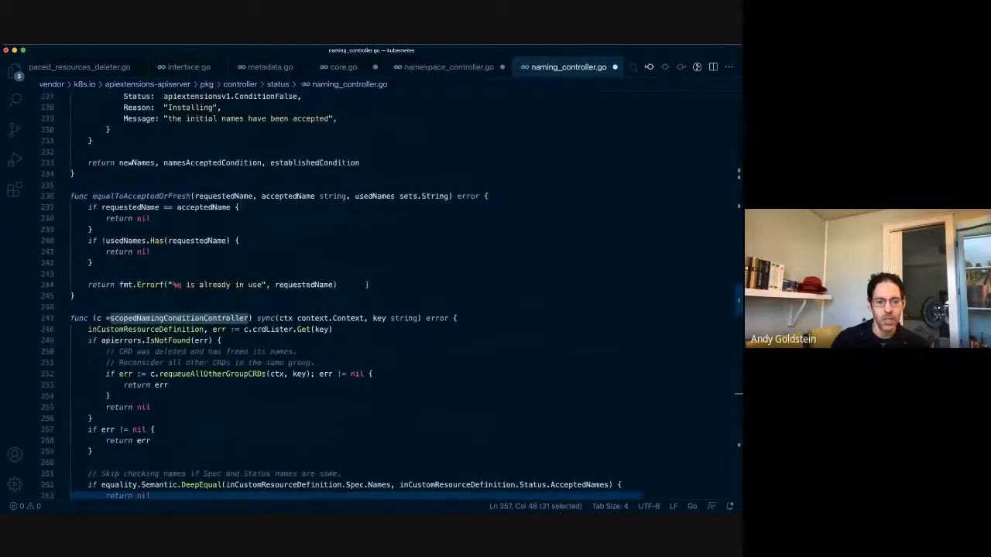
Highlight the key parameter in sync and scroll down to the CRD client's UpdateStatus call.
scroll("down", 3)
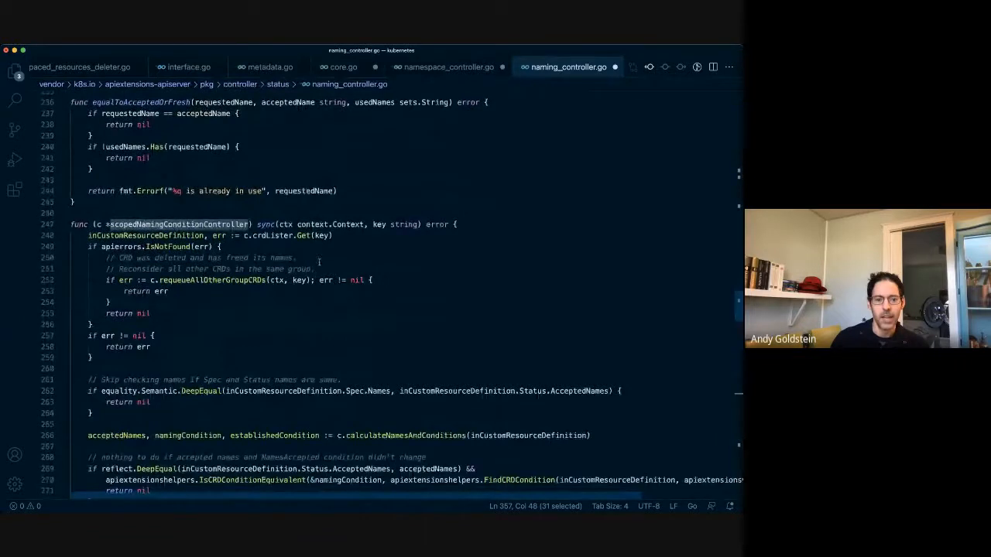
left_click(285, 235)
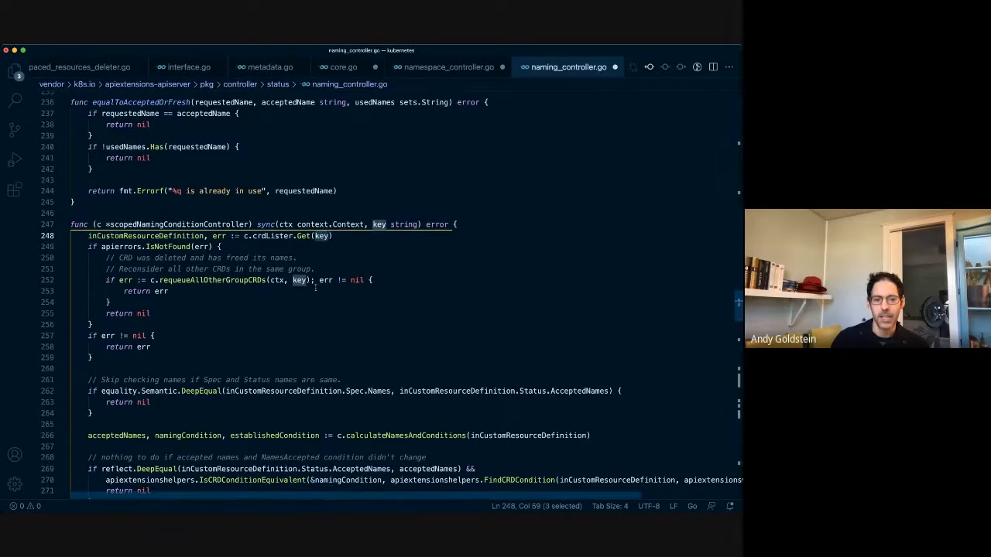
scroll("down", 3)
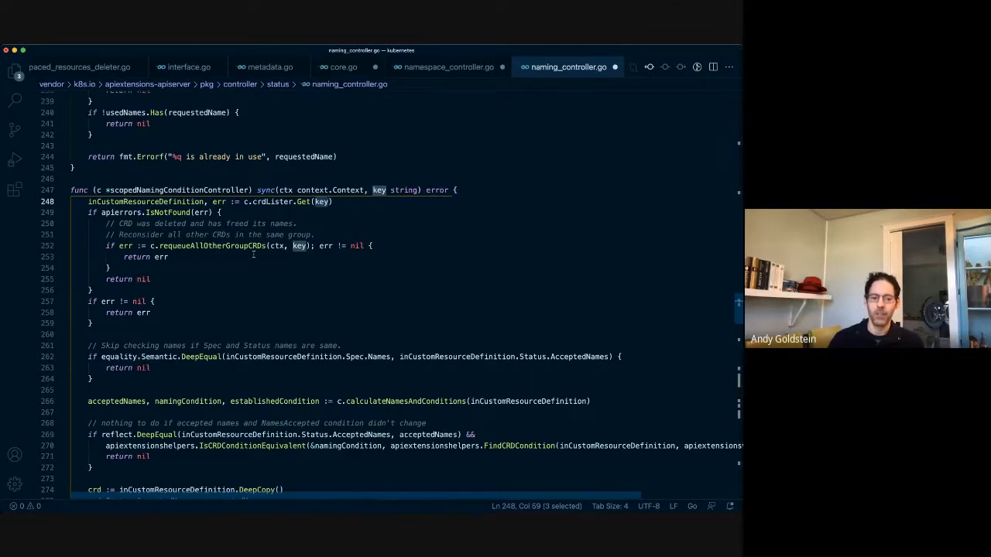
scroll("down", 3)
type("UpdateStat")
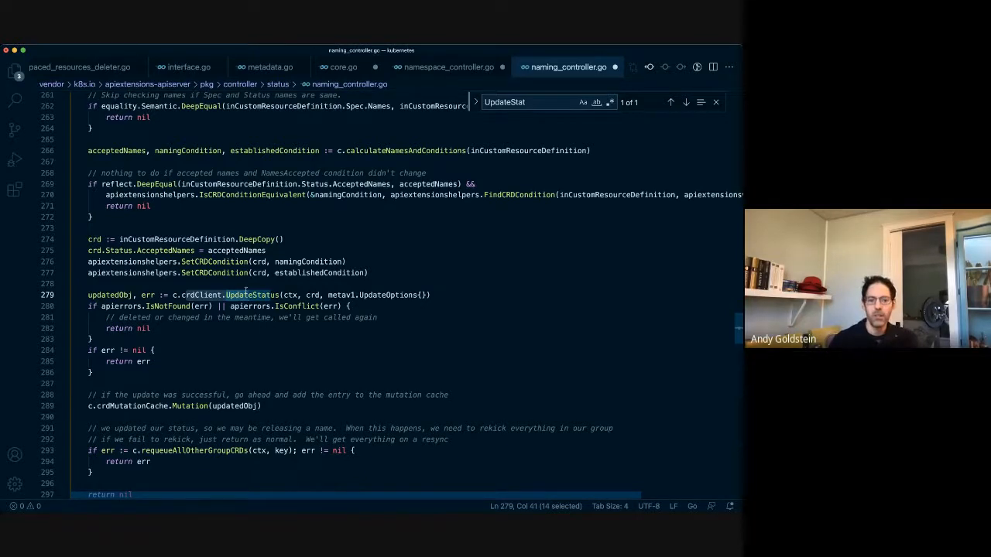
type("deploy")
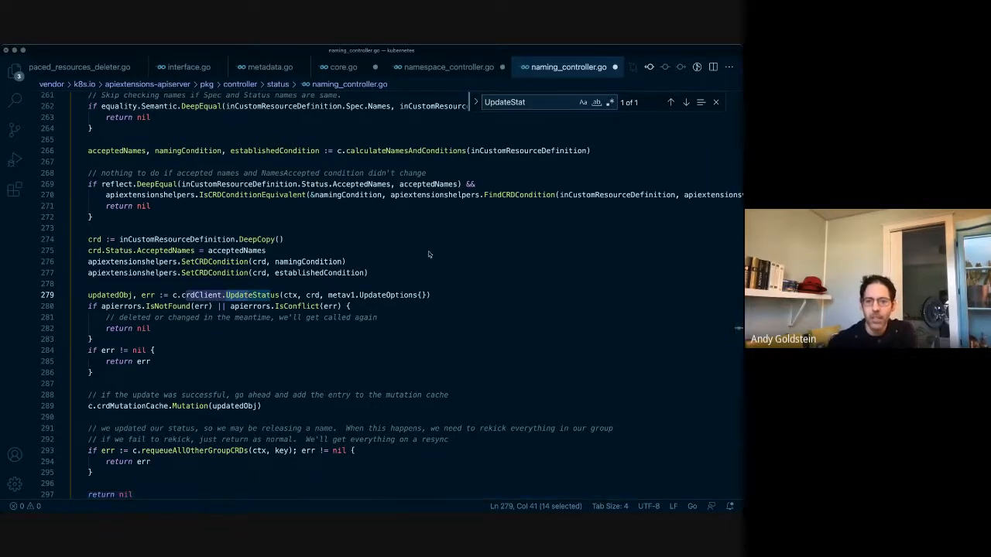
left_click(284, 238)
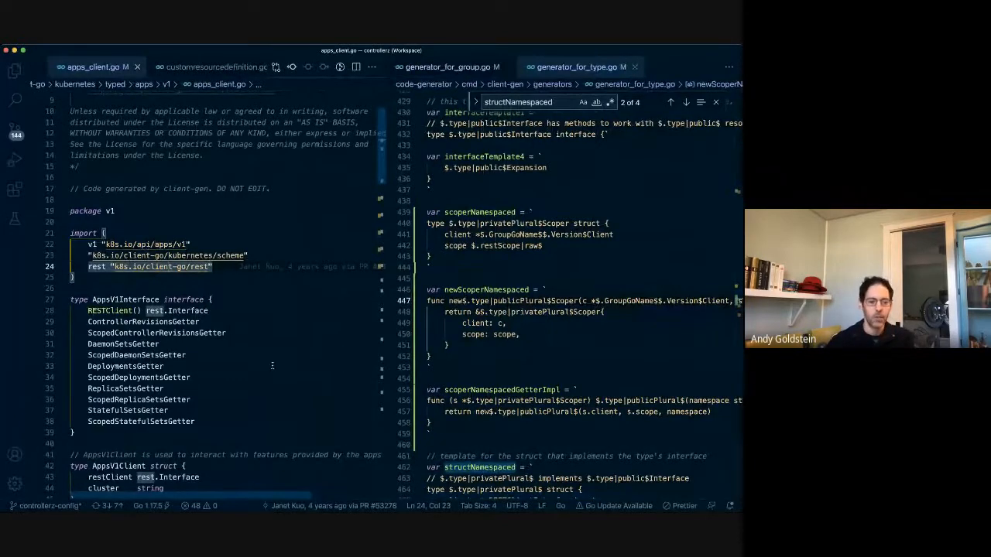
Scroll apps_client.go to the AppsV1Client getters and select the Deployments getter.
scroll("down", 3)
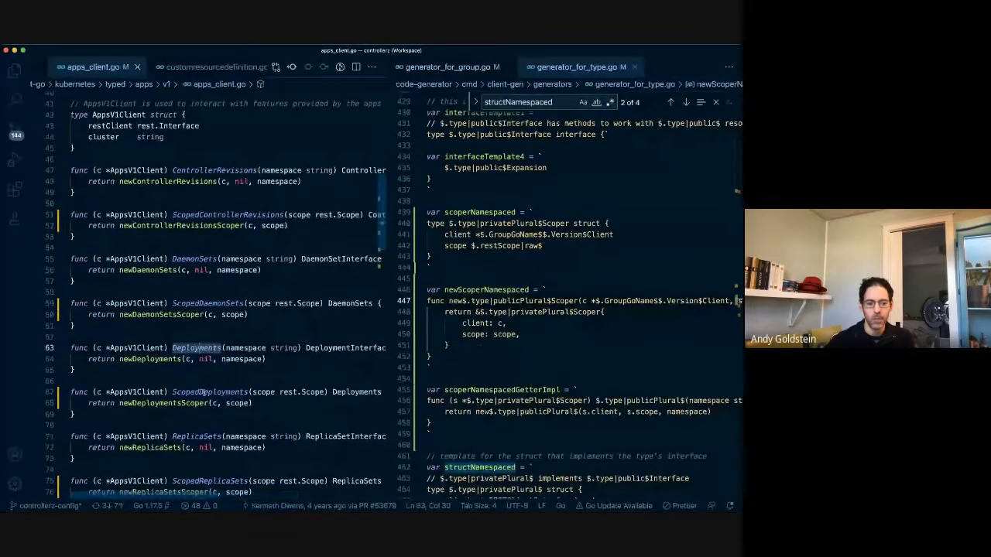
double_click(209, 387)
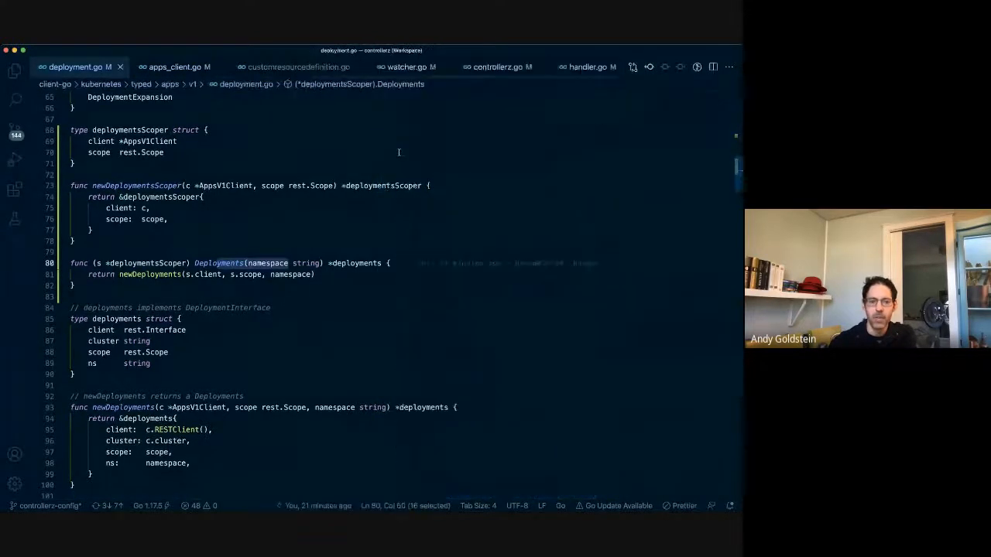
Search the quick file finder for 'deleter', dismiss it, then reopen the recent files list.
key("cmd+p")
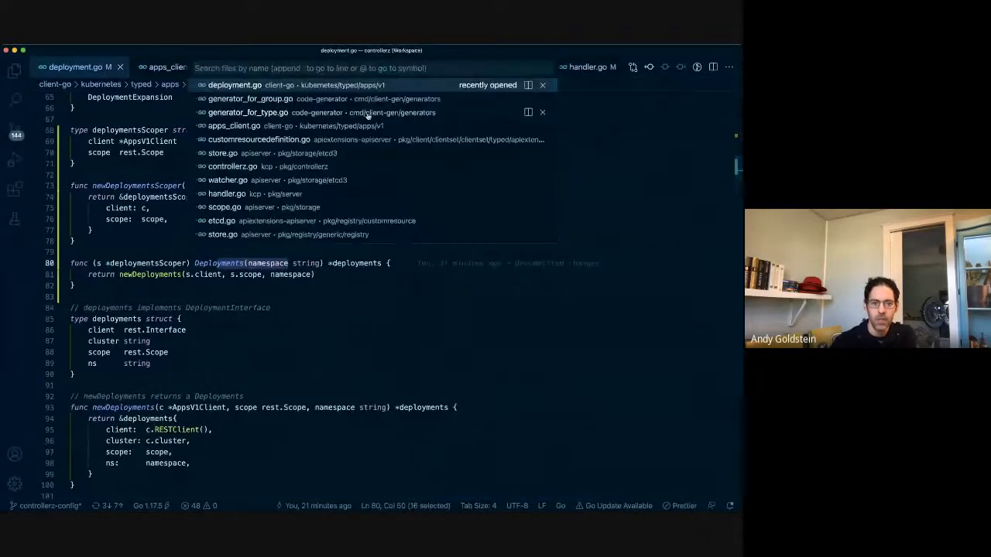
type("deleter")
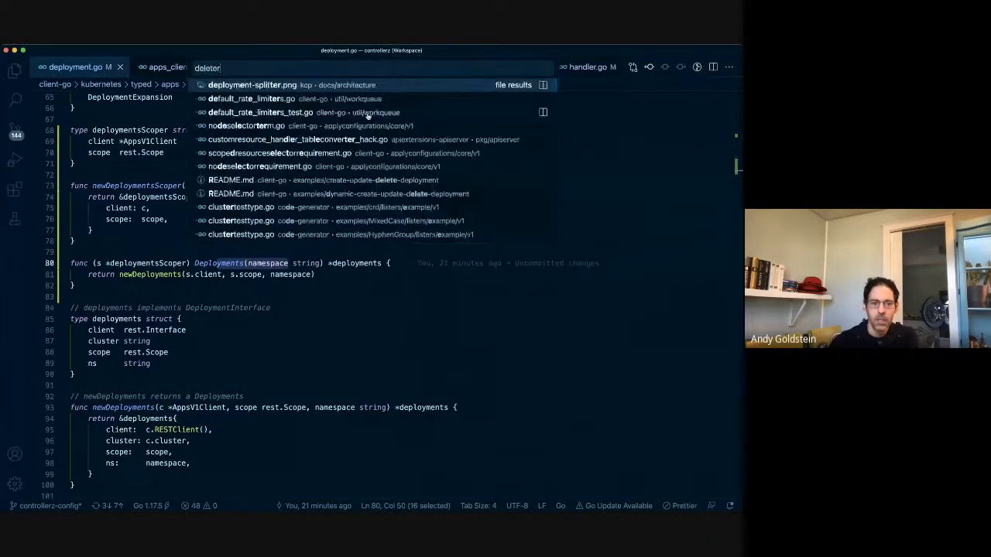
key("Escape")
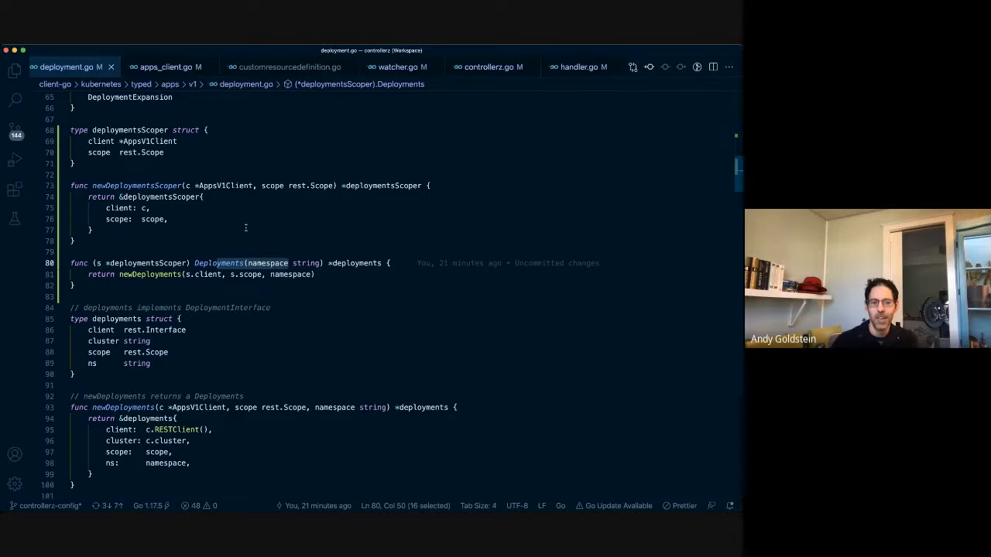
key("cmd+p")
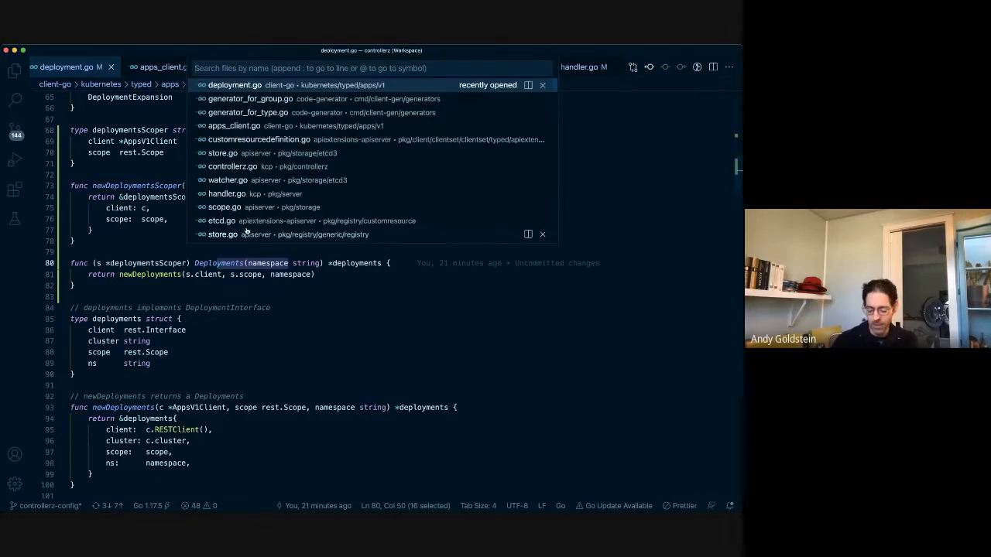
Open customresource_discovery.go via 'custom' and scroll to ServeHTTP using rest.ScopeFrom(ctx).
type("custom")
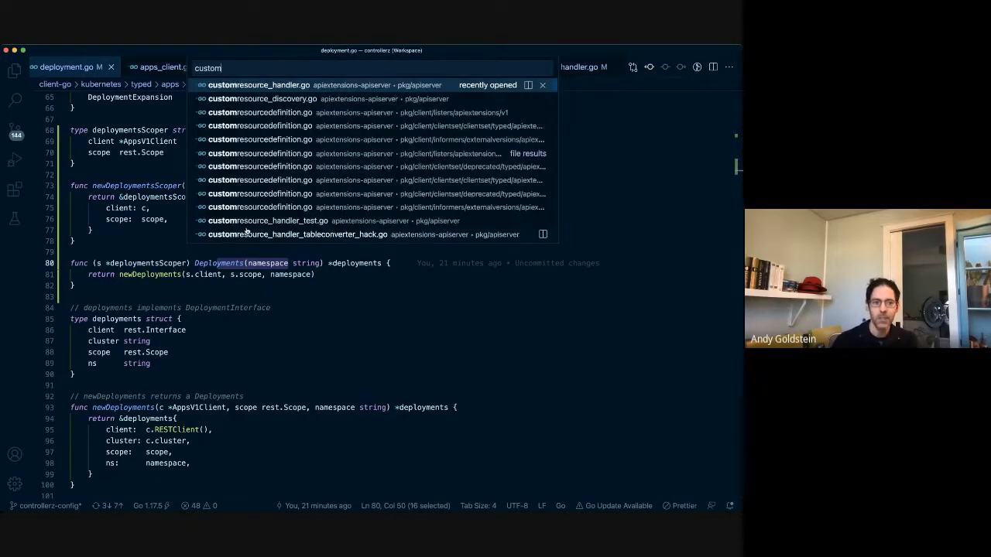
left_click(260, 100)
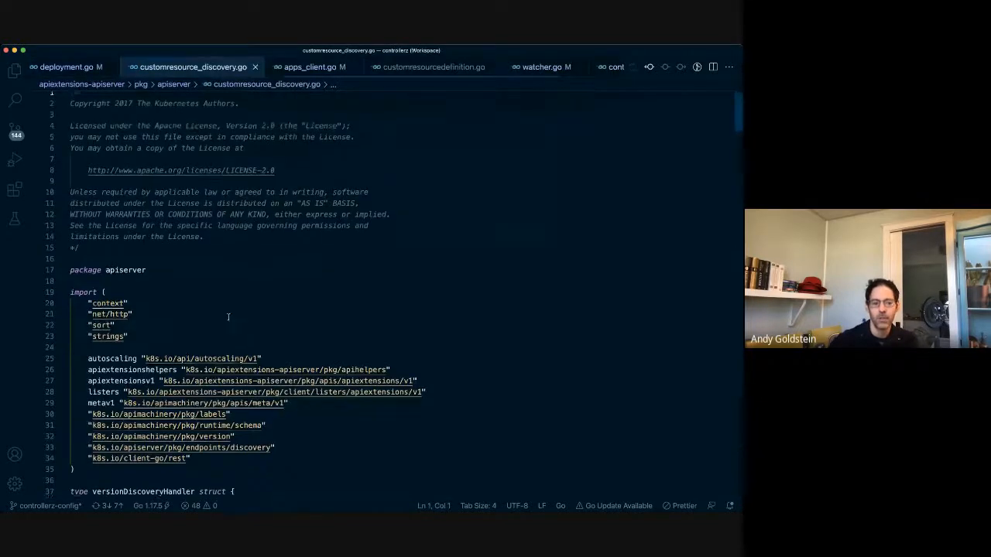
scroll("down", 3)
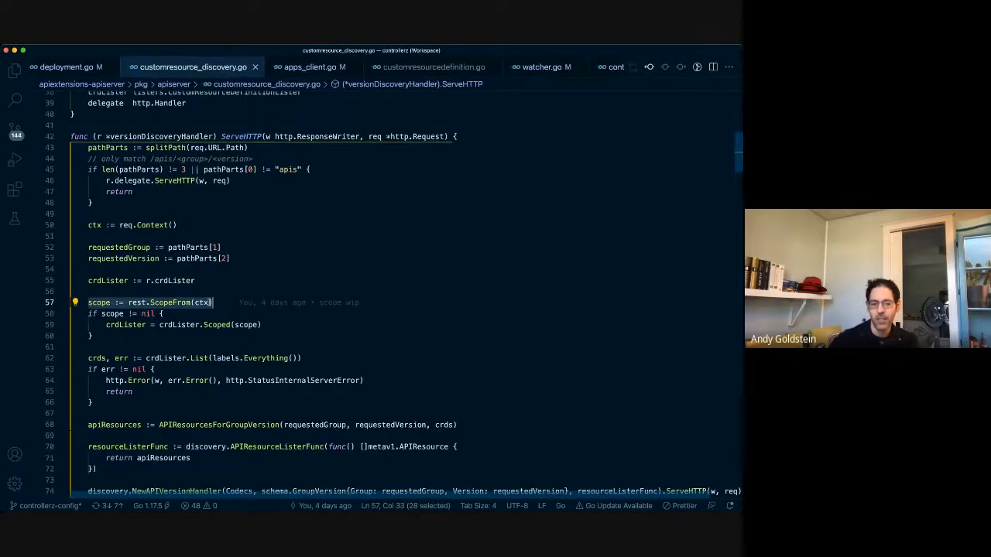
mouse_move(203, 302)
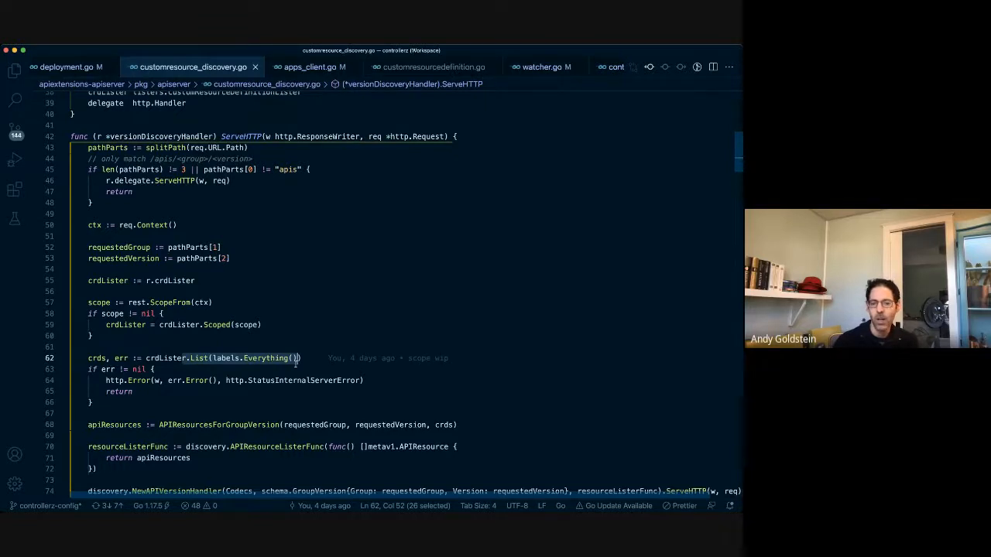
Open kcp/pkg/server handler.go via 'handl' and review its ServeHTTP handler attaching cluster scope.
type("handl")
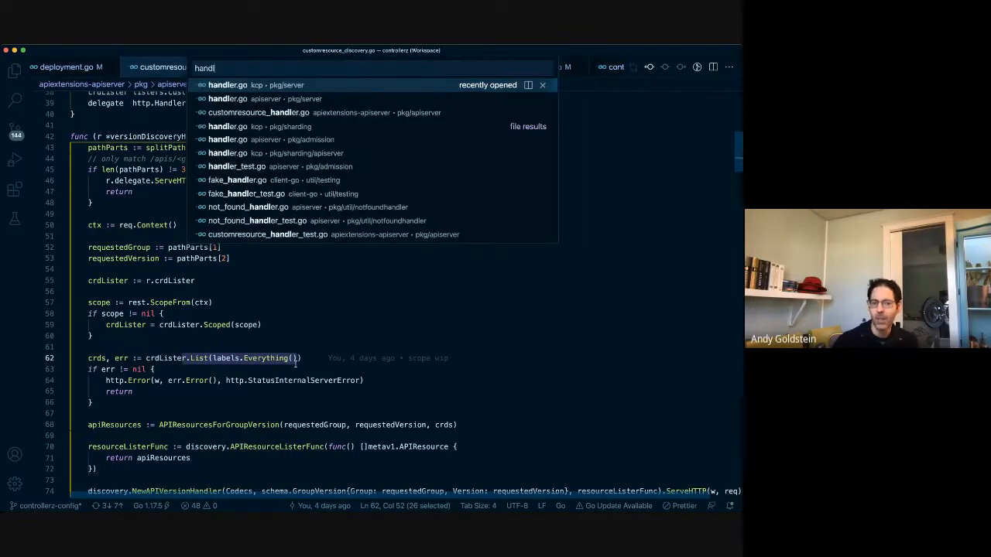
left_click(228, 83)
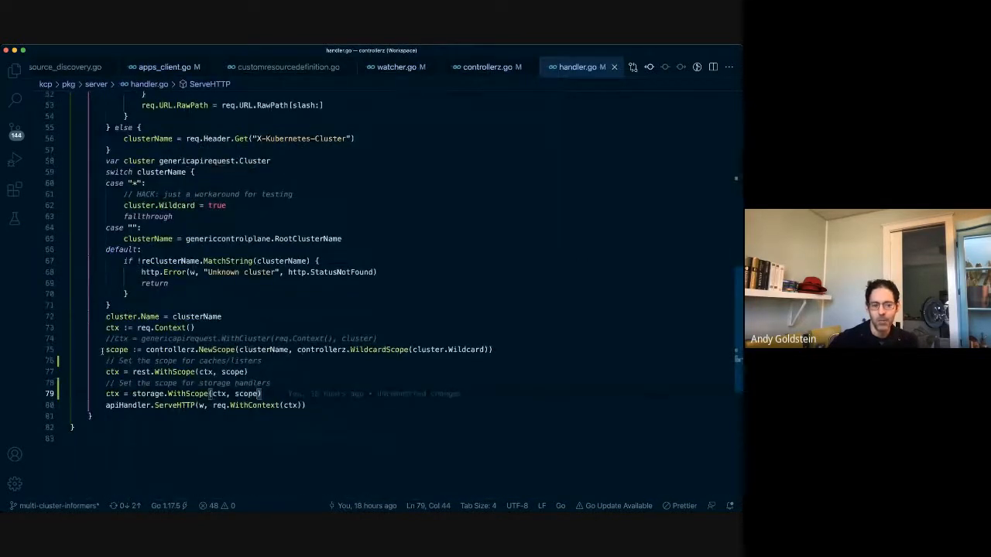
scroll("down", 3)
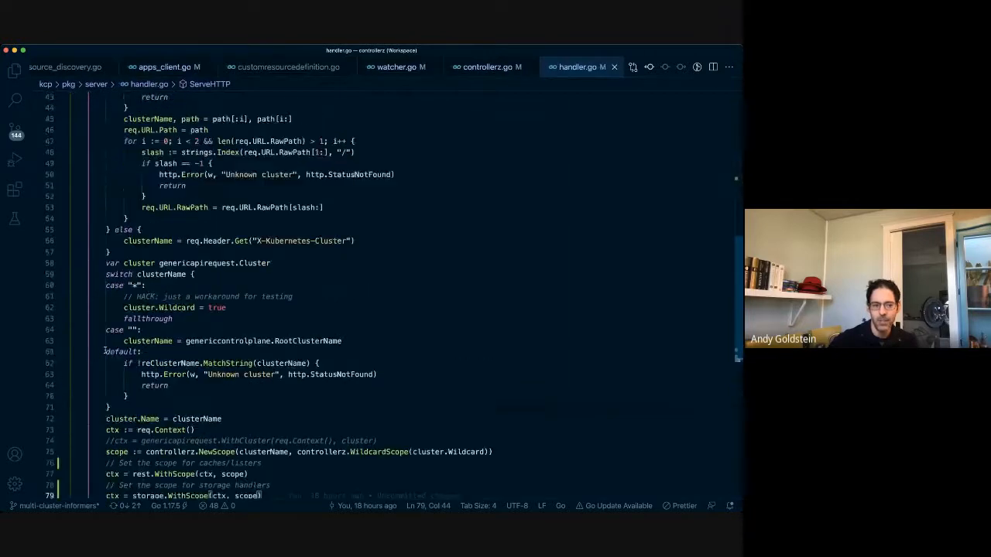
scroll("up", 3)
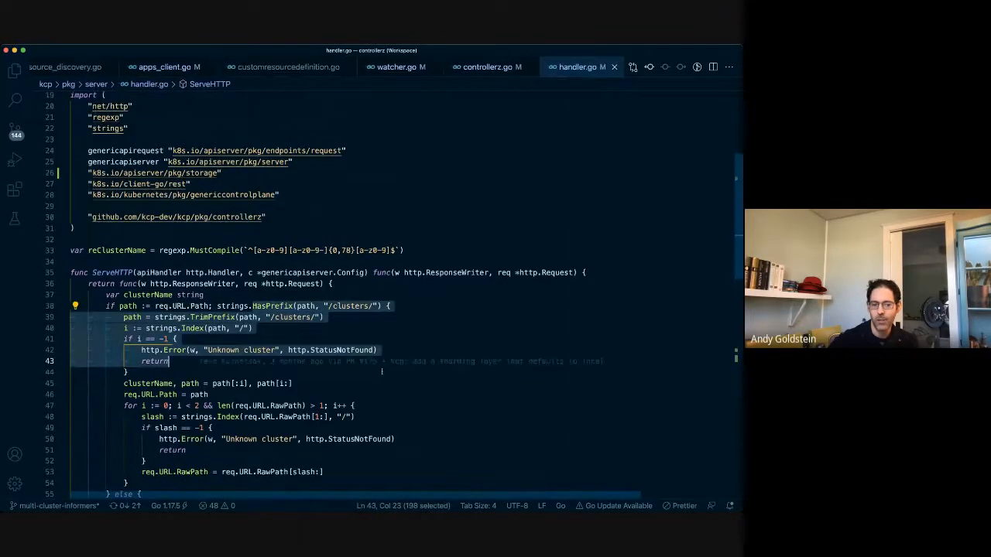
scroll("down", 3)
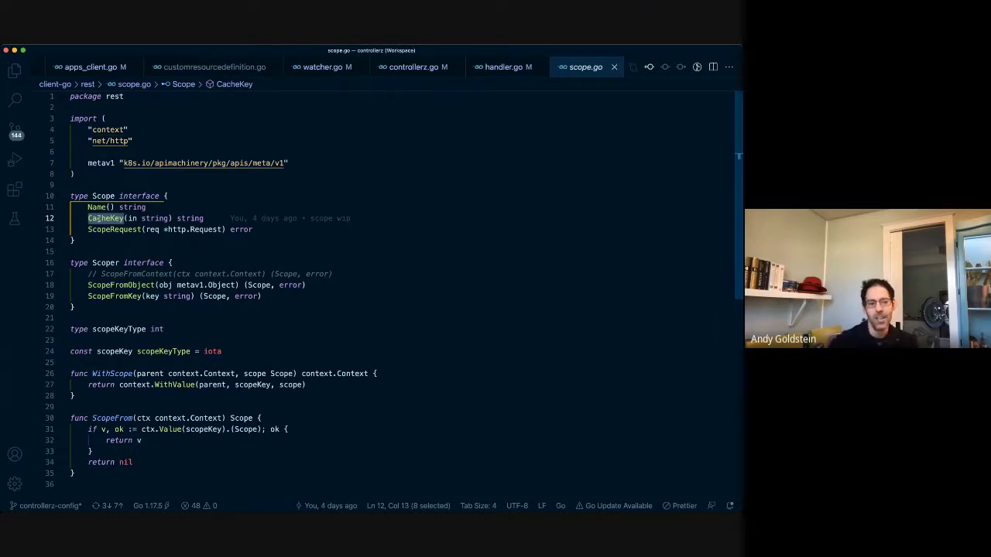
Focus the CacheKey method of the rest Scope interface in client-go's scope.go.
left_click(105, 218)
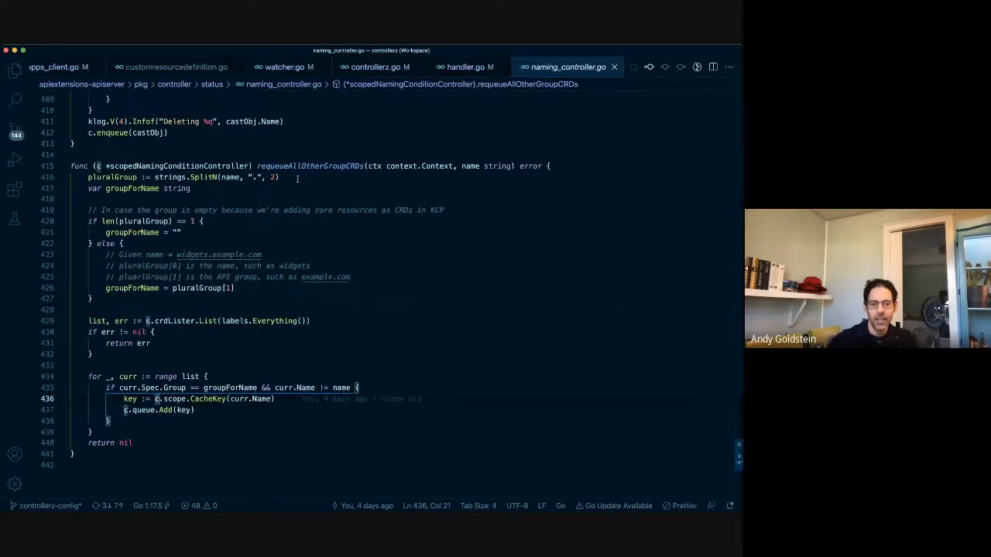
Search naming_controller.go for requeueAllOtherGroupCRDs to reach its call inside the sync method.
double_click(310, 166)
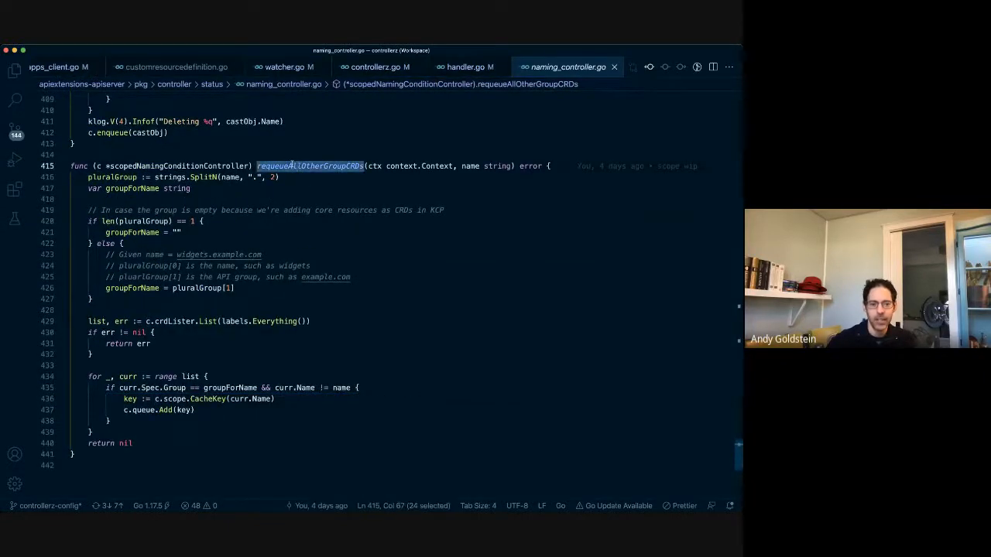
key("cmd+f")
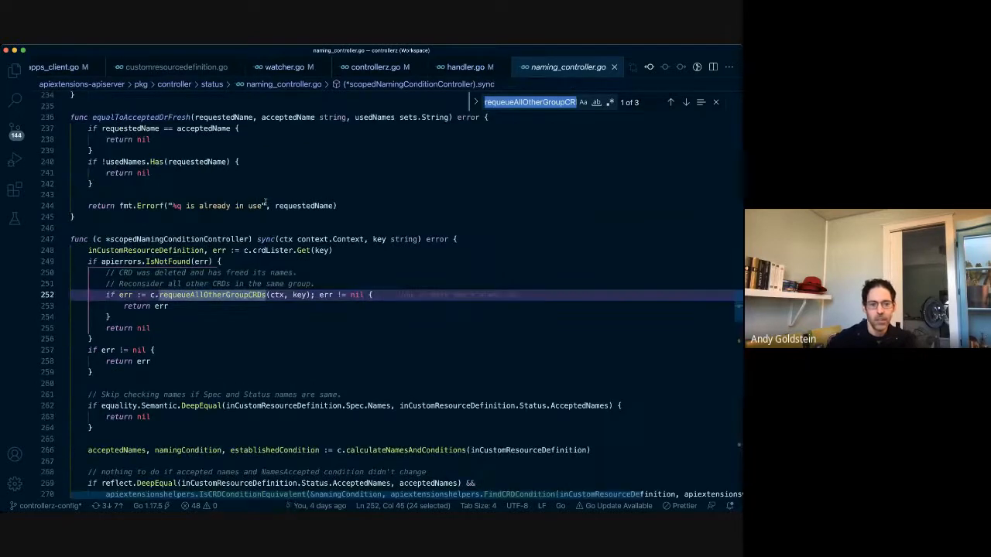
mouse_move(303, 250)
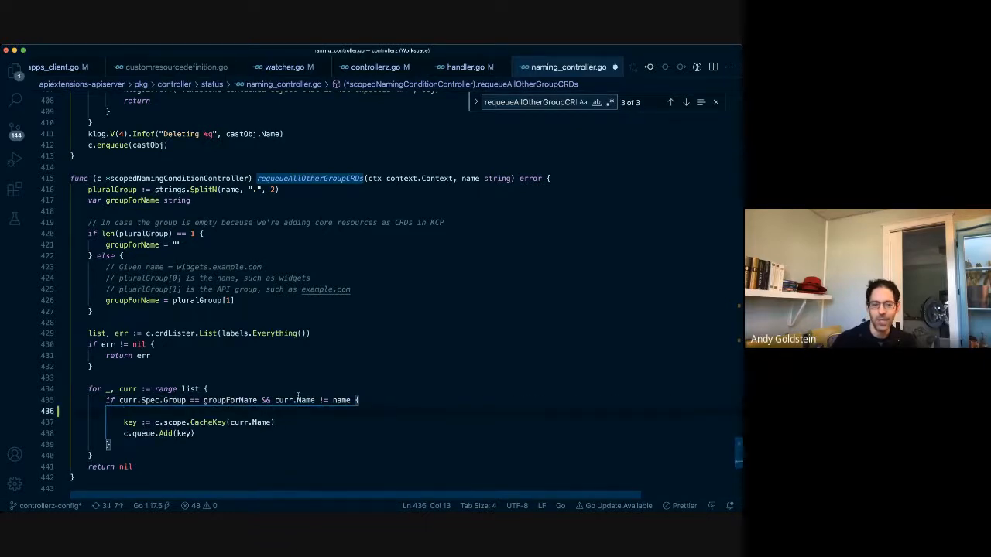
Add example comments '// foos.example.com' and '// cluster' above the scope.CacheKey lookup in the loop.
type("// foos.example.com")
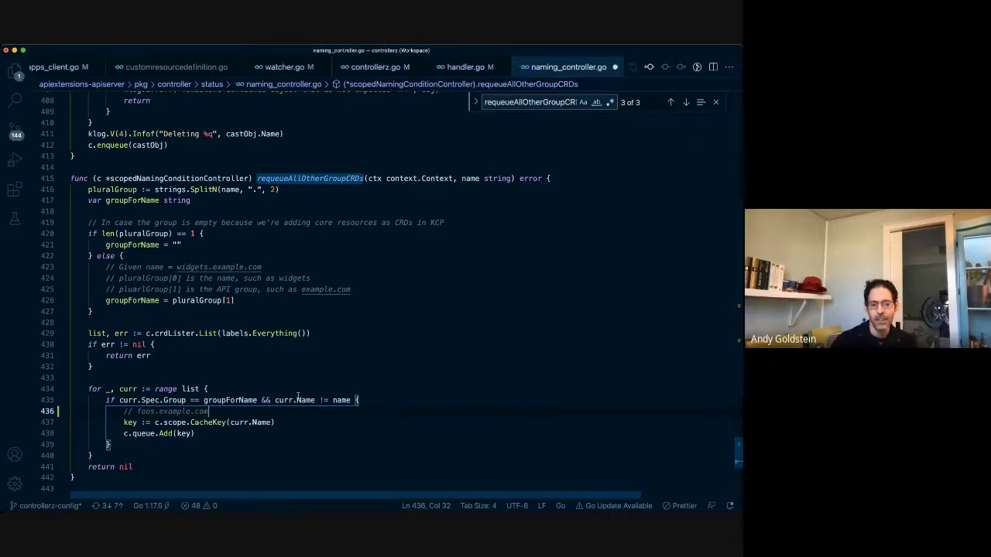
key("enter")
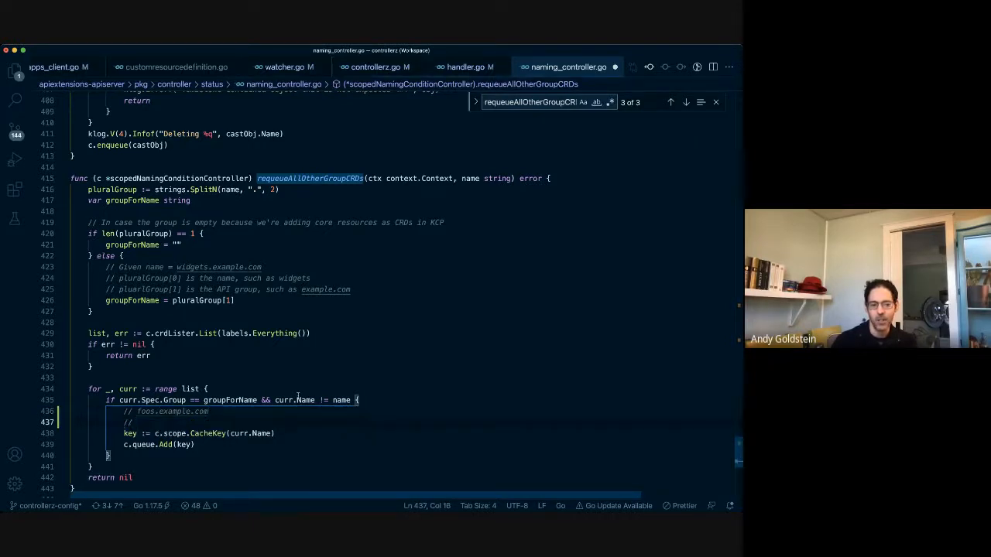
type("cluster$")
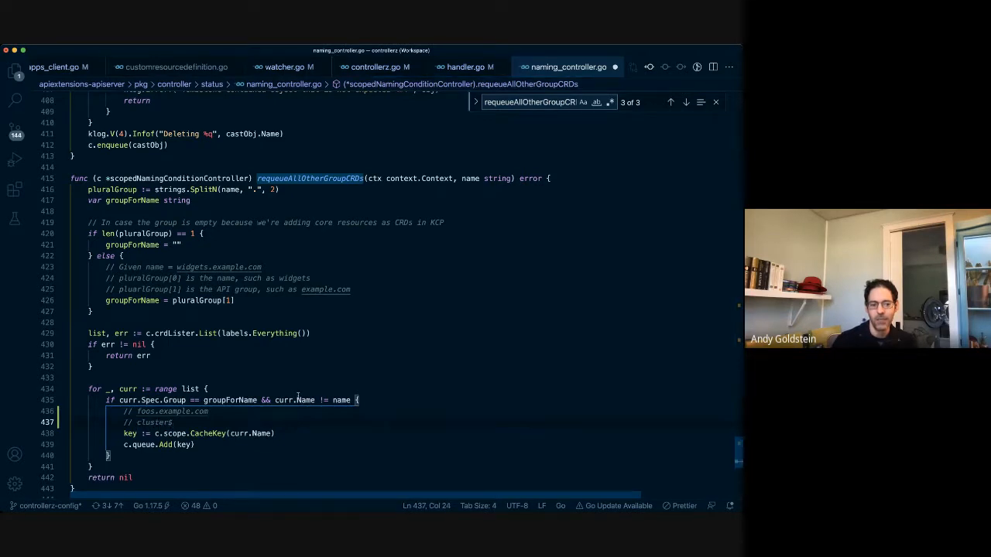
type("foos.example.com")
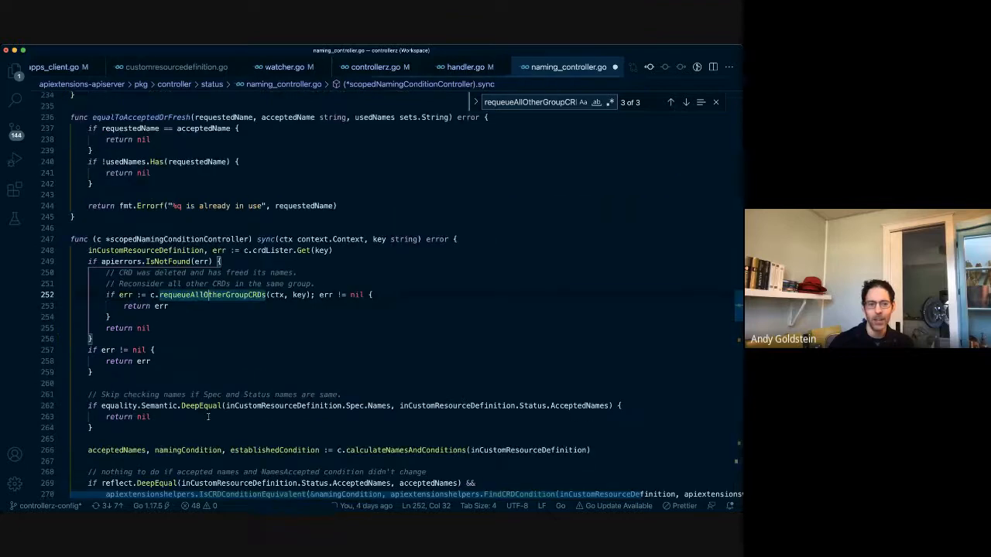
Open the generated deployment.go lister under client-go/listers/apps/v1 via quick open.
key("cmd+p")
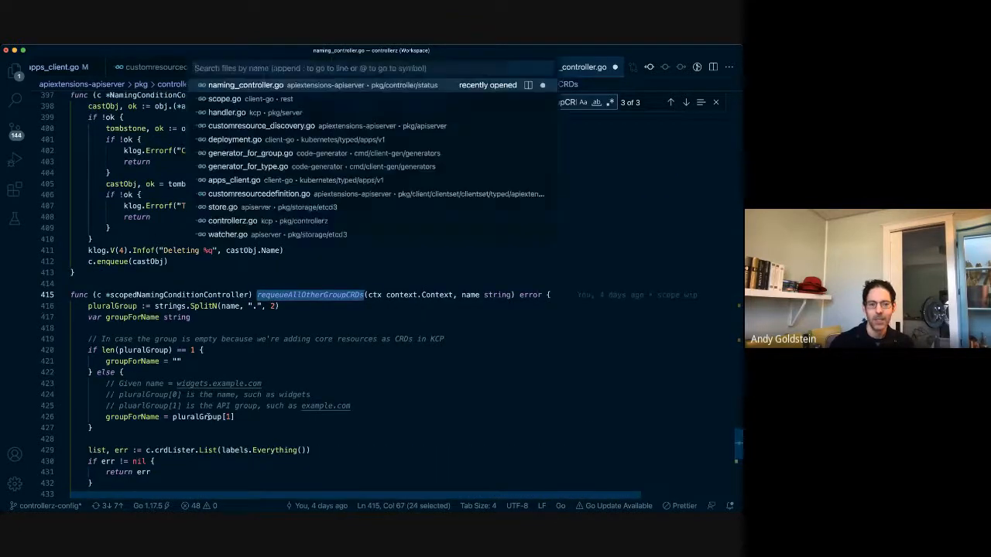
type("listers.go")
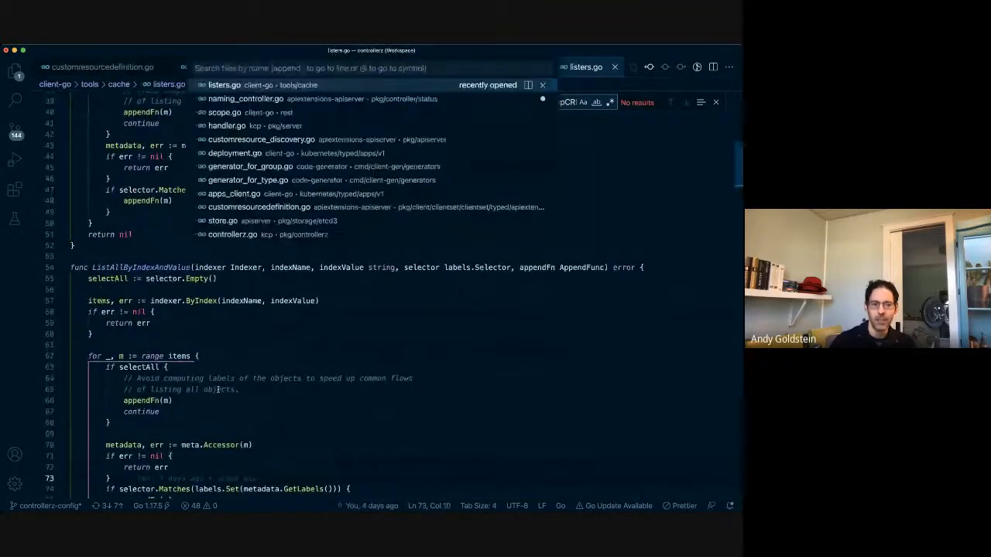
type("deploymen")
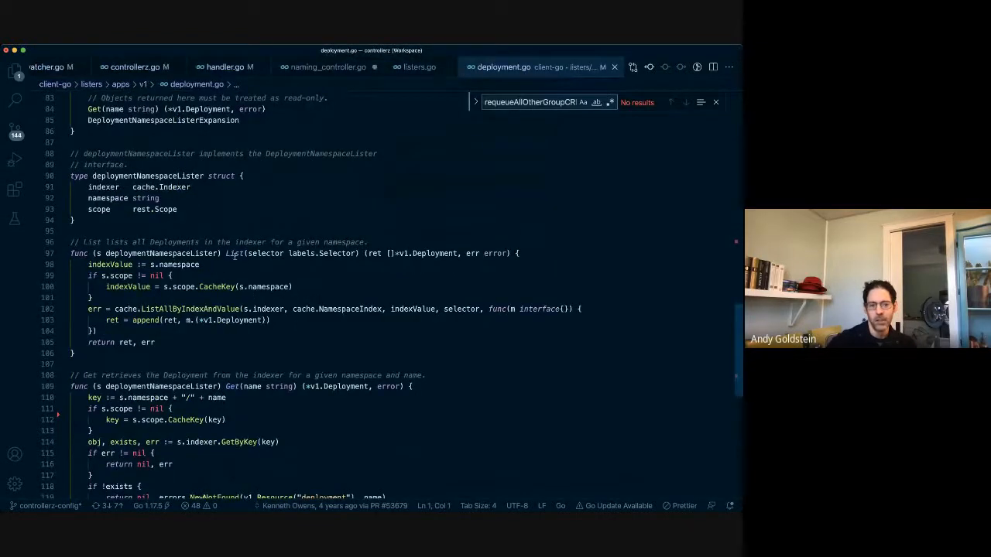
left_click(234, 254)
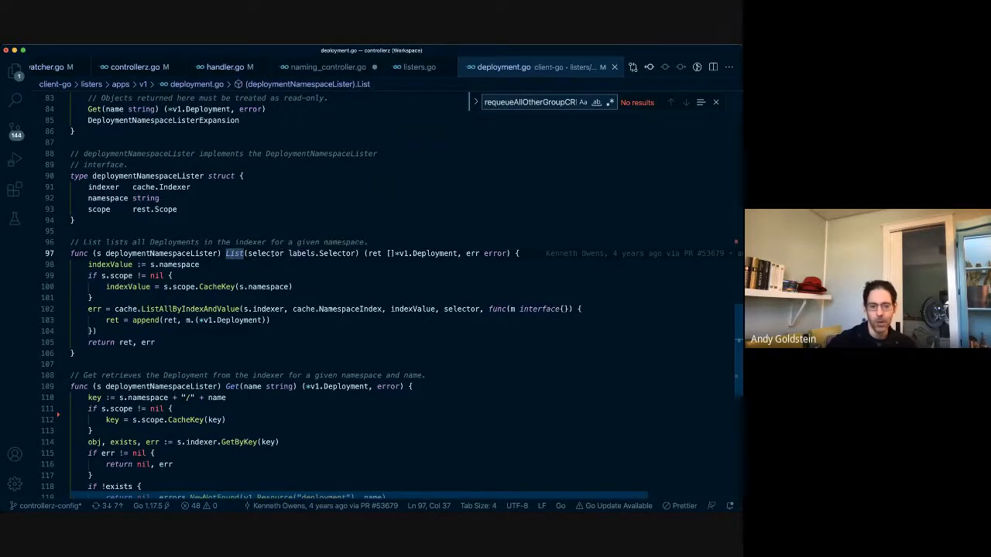
mouse_move(264, 254)
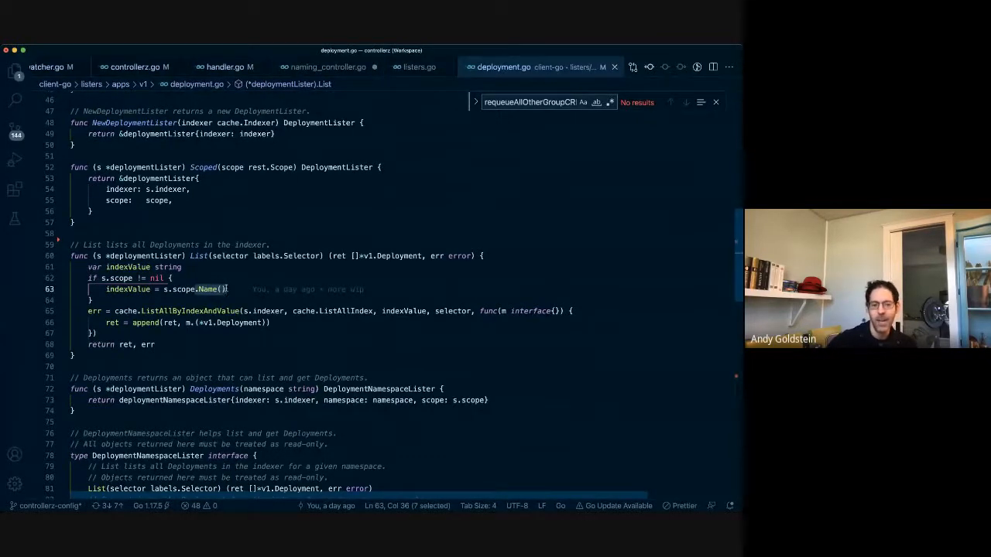
double_click(347, 311)
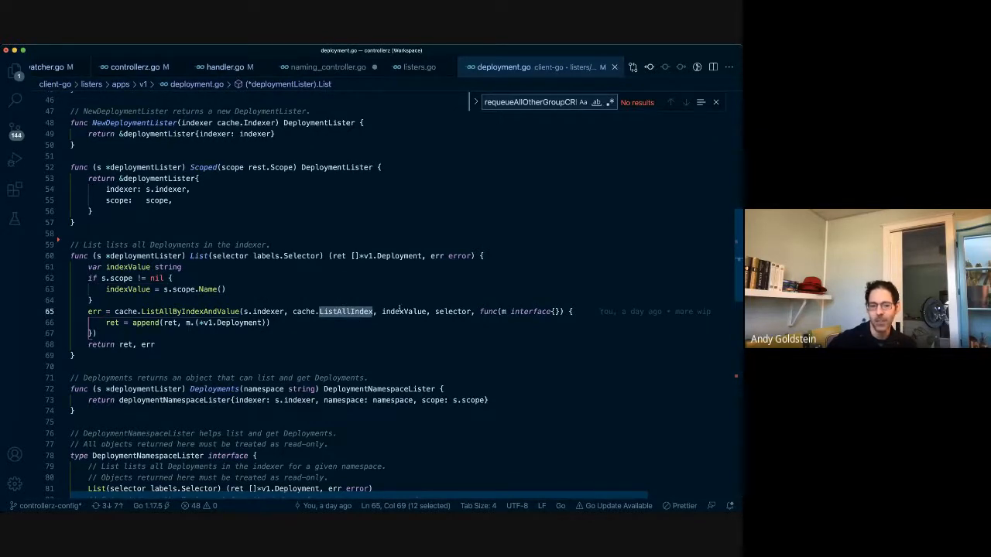
scroll("down", 3)
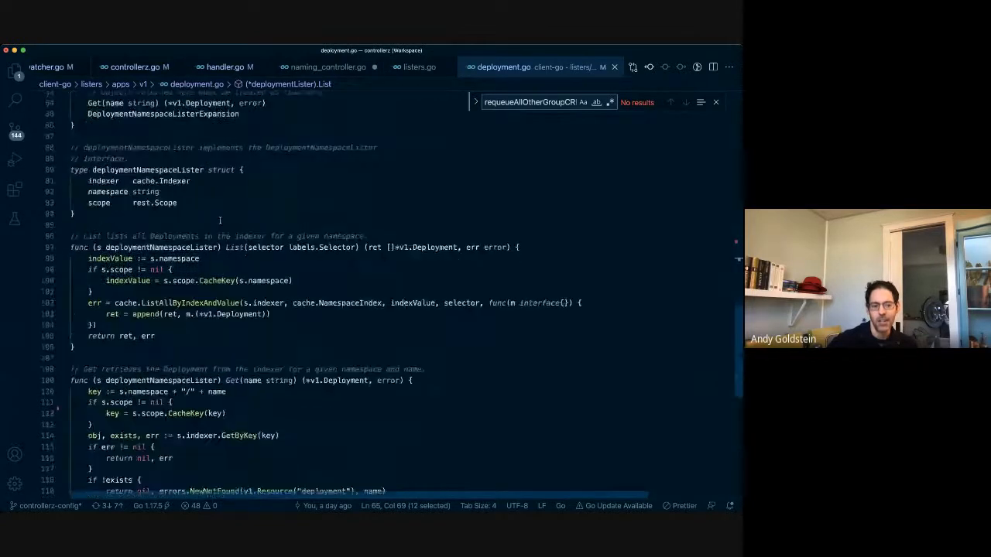
mouse_move(177, 257)
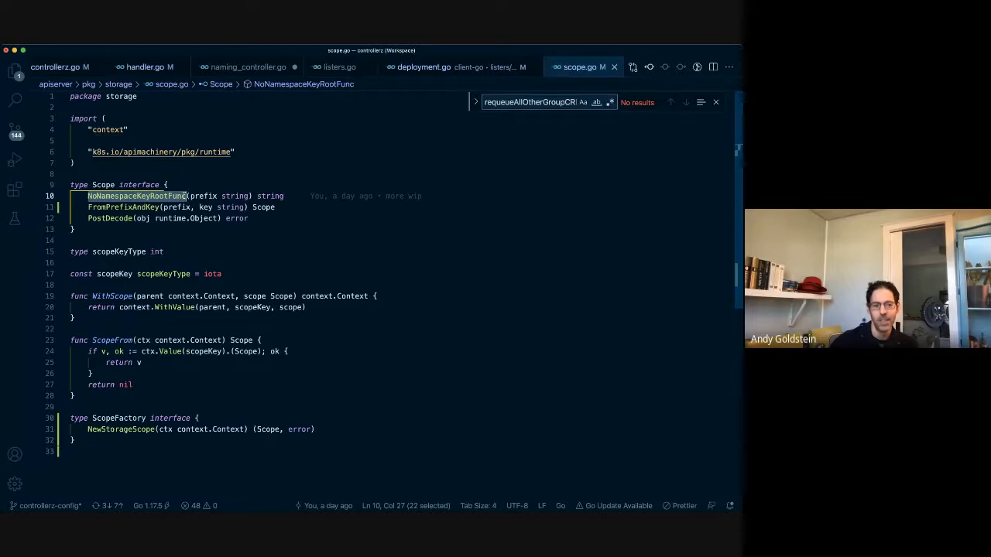
mouse_move(124, 207)
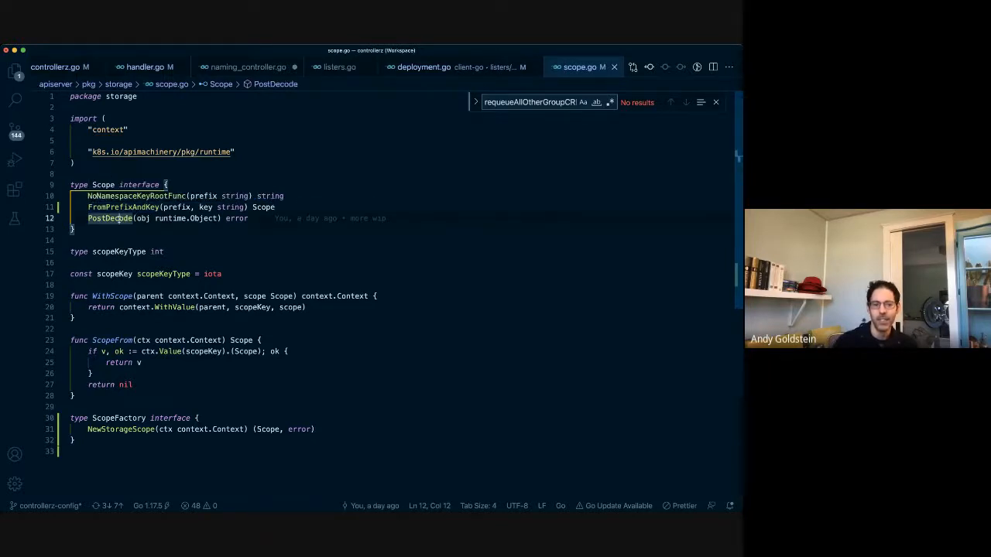
Select the Scope interface's PostDecode method to search its uses across the workspace.
left_click(16, 100)
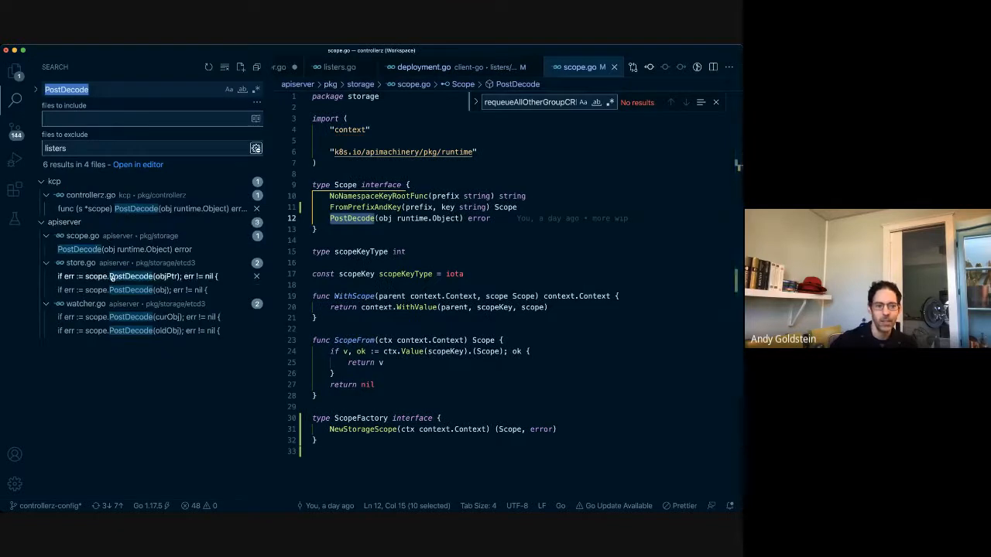
Open the store.go result to view the etcd decode function calling scope.PostDecode.
left_click(137, 275)
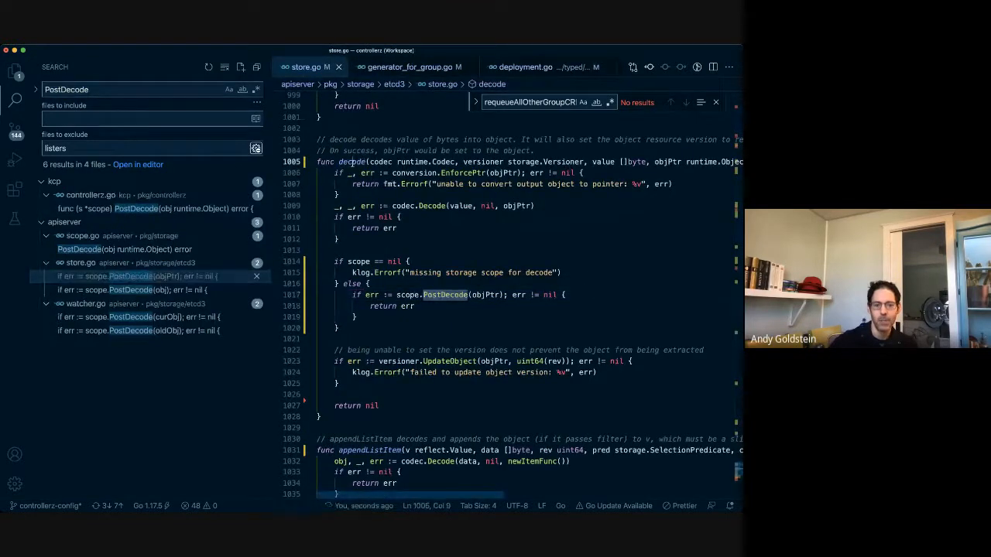
double_click(350, 163)
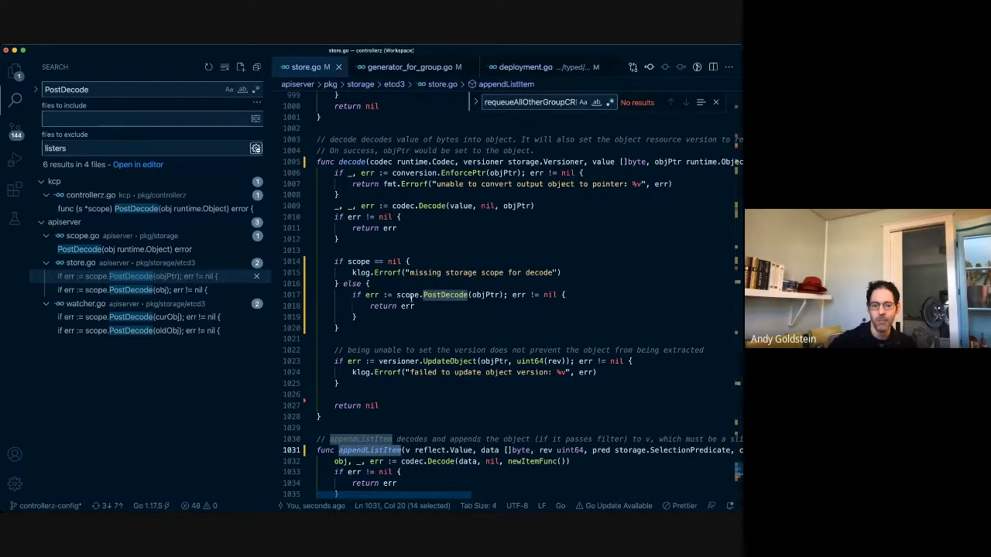
mouse_move(445, 295)
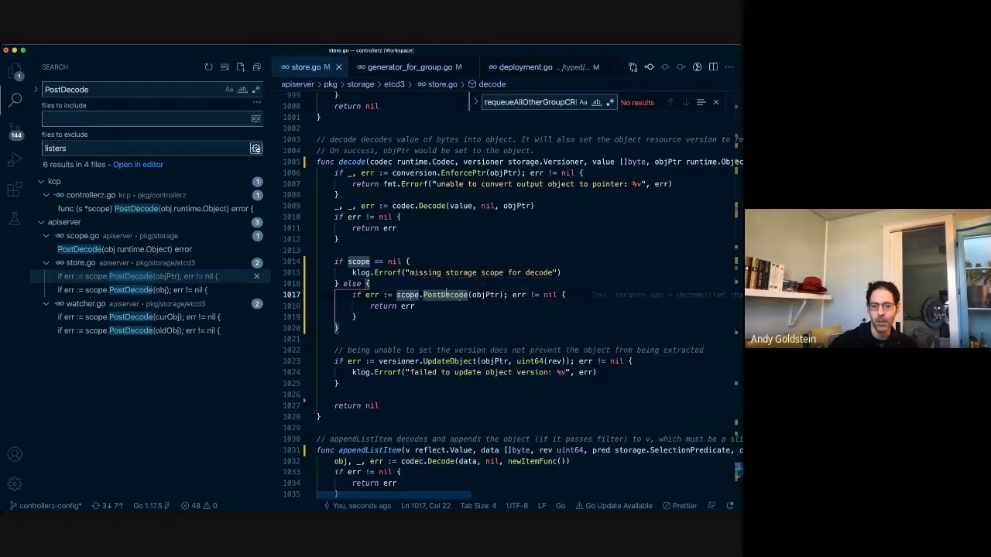
Open controller.go from kcp/pkg/controllerz showing the scope's PostDecode implementation.
type("controll")
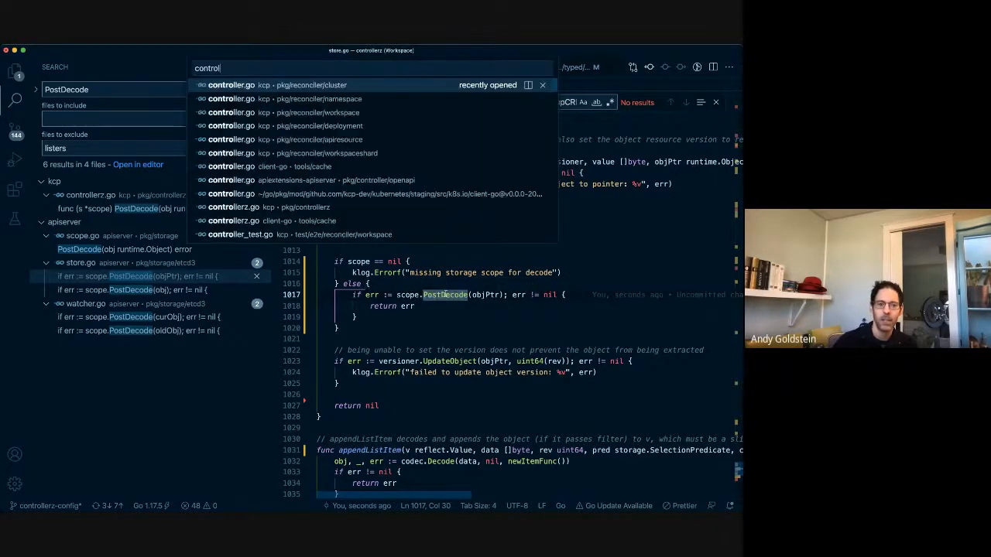
type("z")
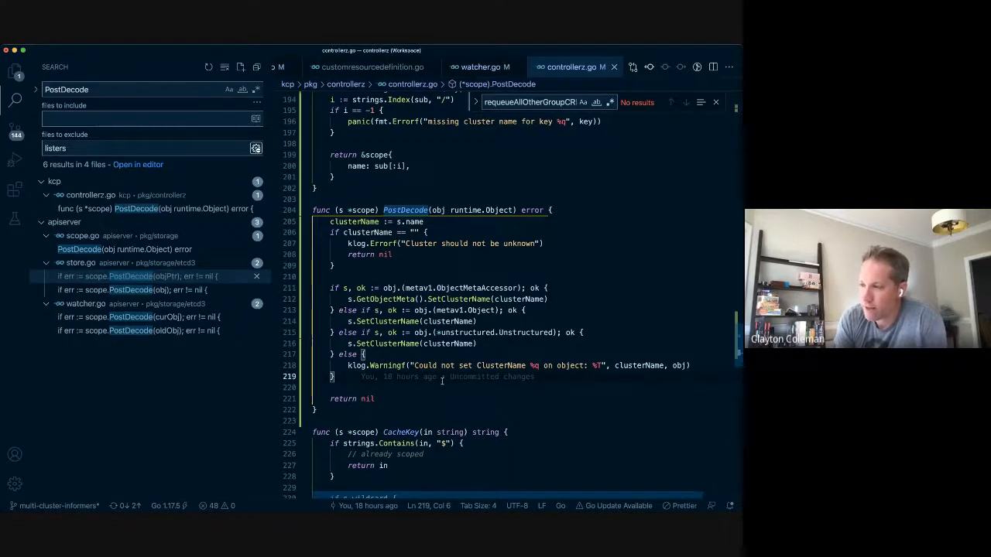
left_click(15, 101)
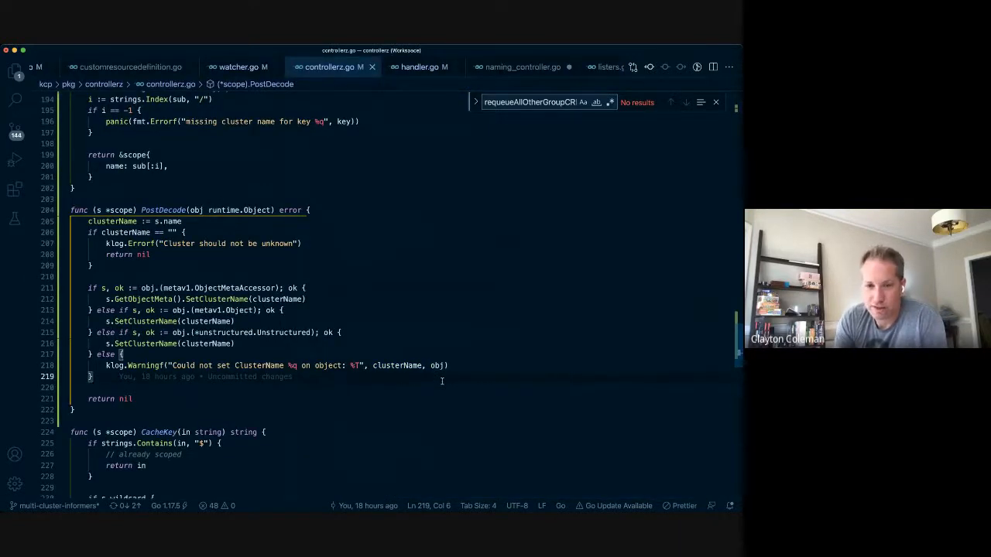